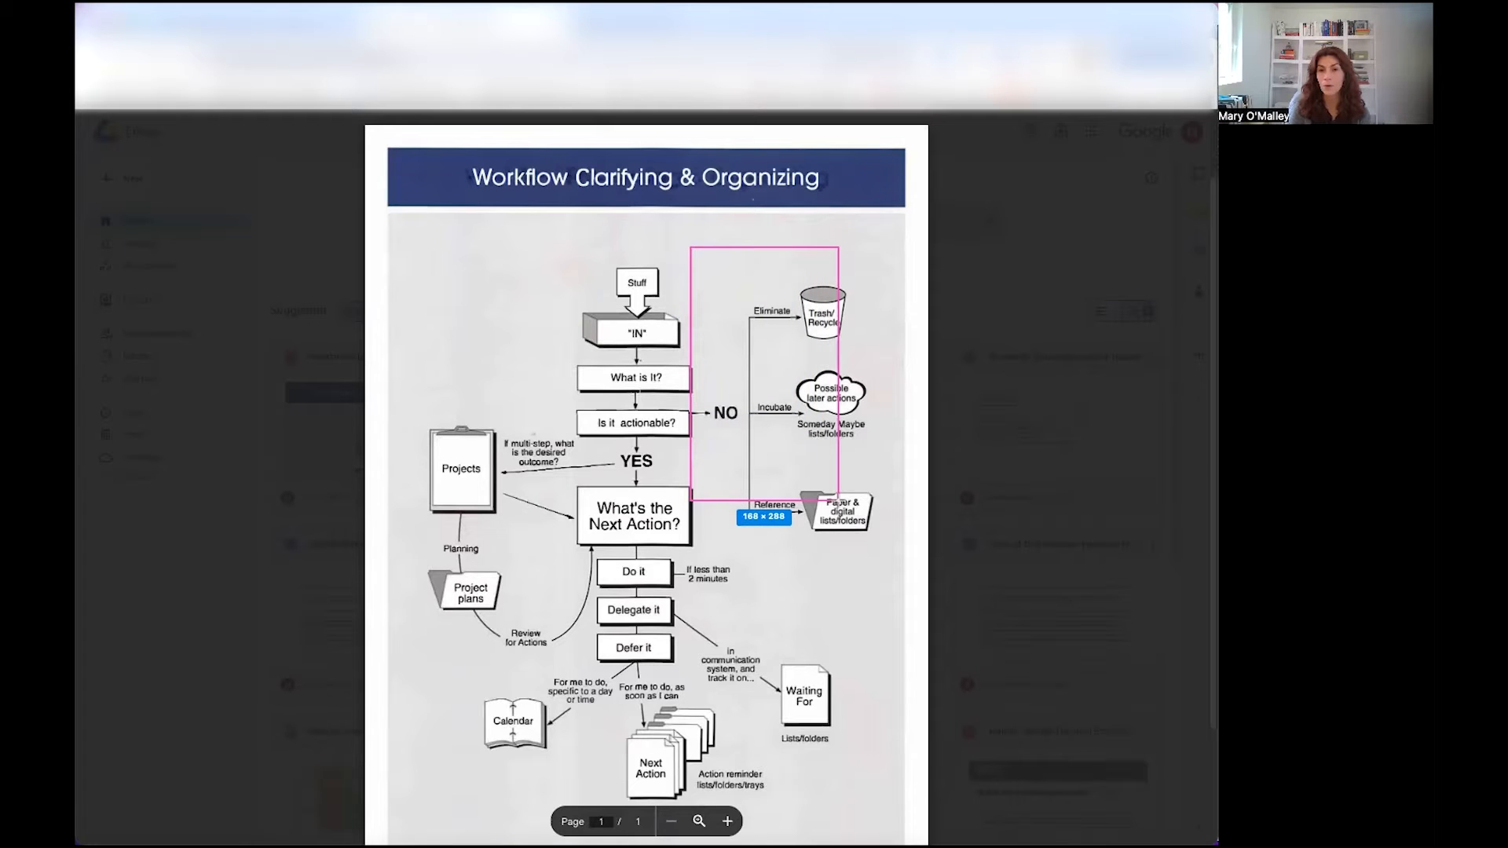
- Bring up the Inbox board showing the phone trade-in instructions card
{"action": "left_click_drag", "start_coordinate": [837, 503], "coordinate": [904, 562]}
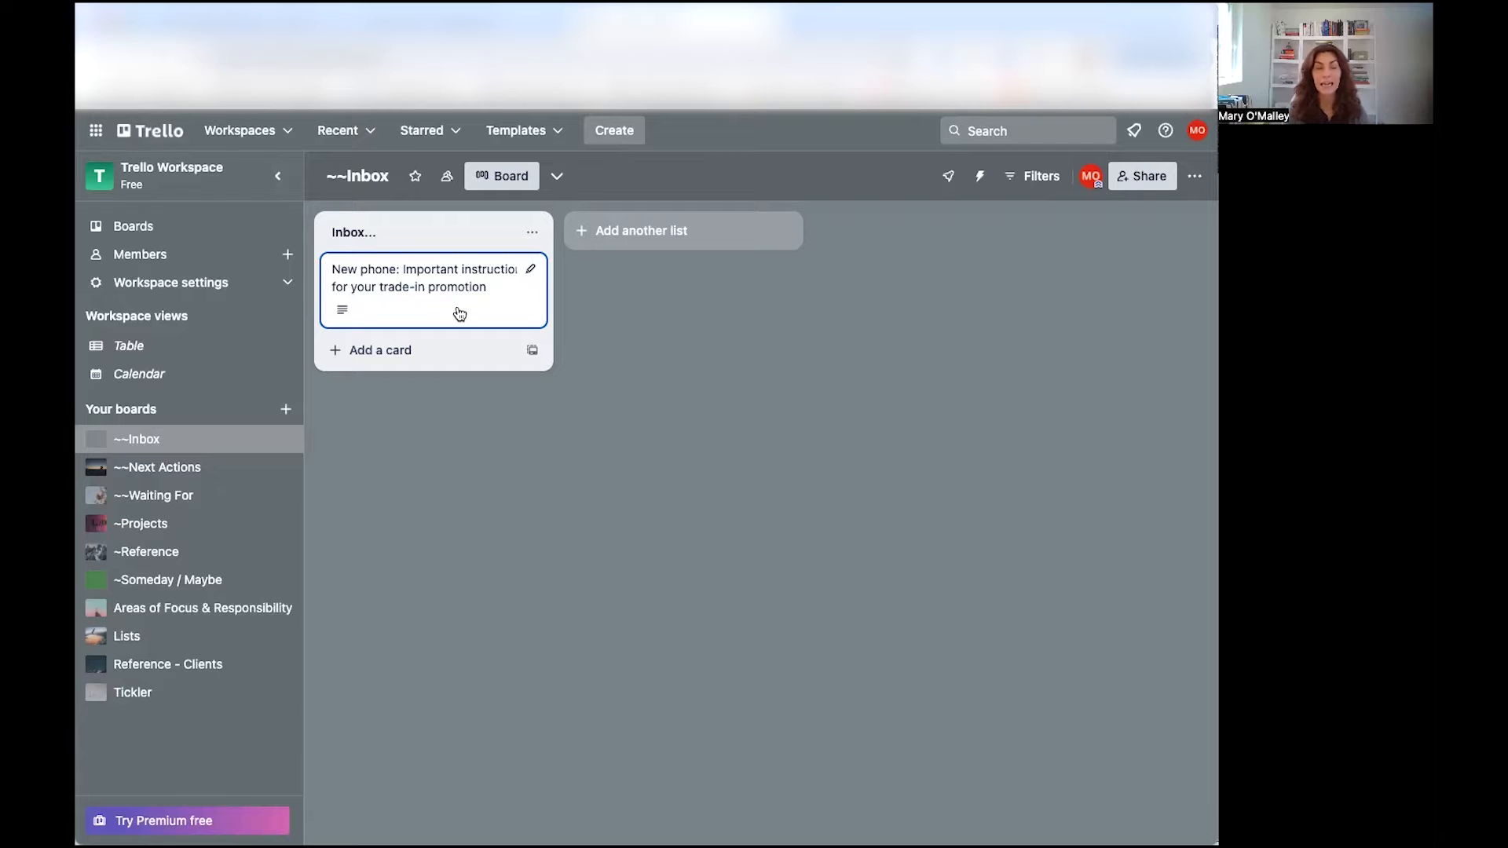
{"action": "mouse_move", "coordinate": [532, 263]}
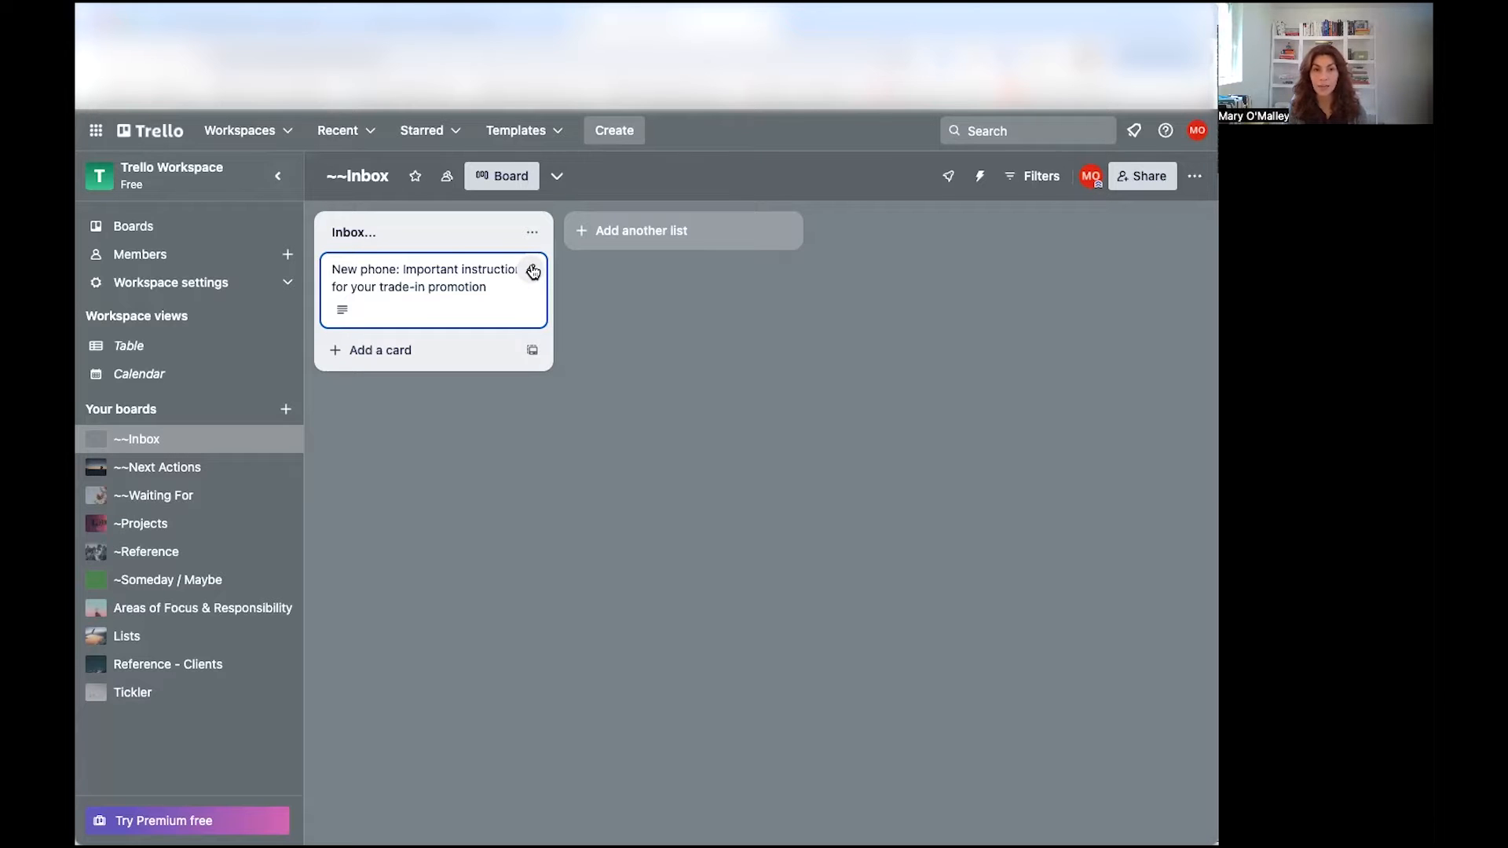
- Start moving the new phone card, choosing Reference board and General Reference list, and review positions
{"action": "left_click", "coordinate": [533, 272]}
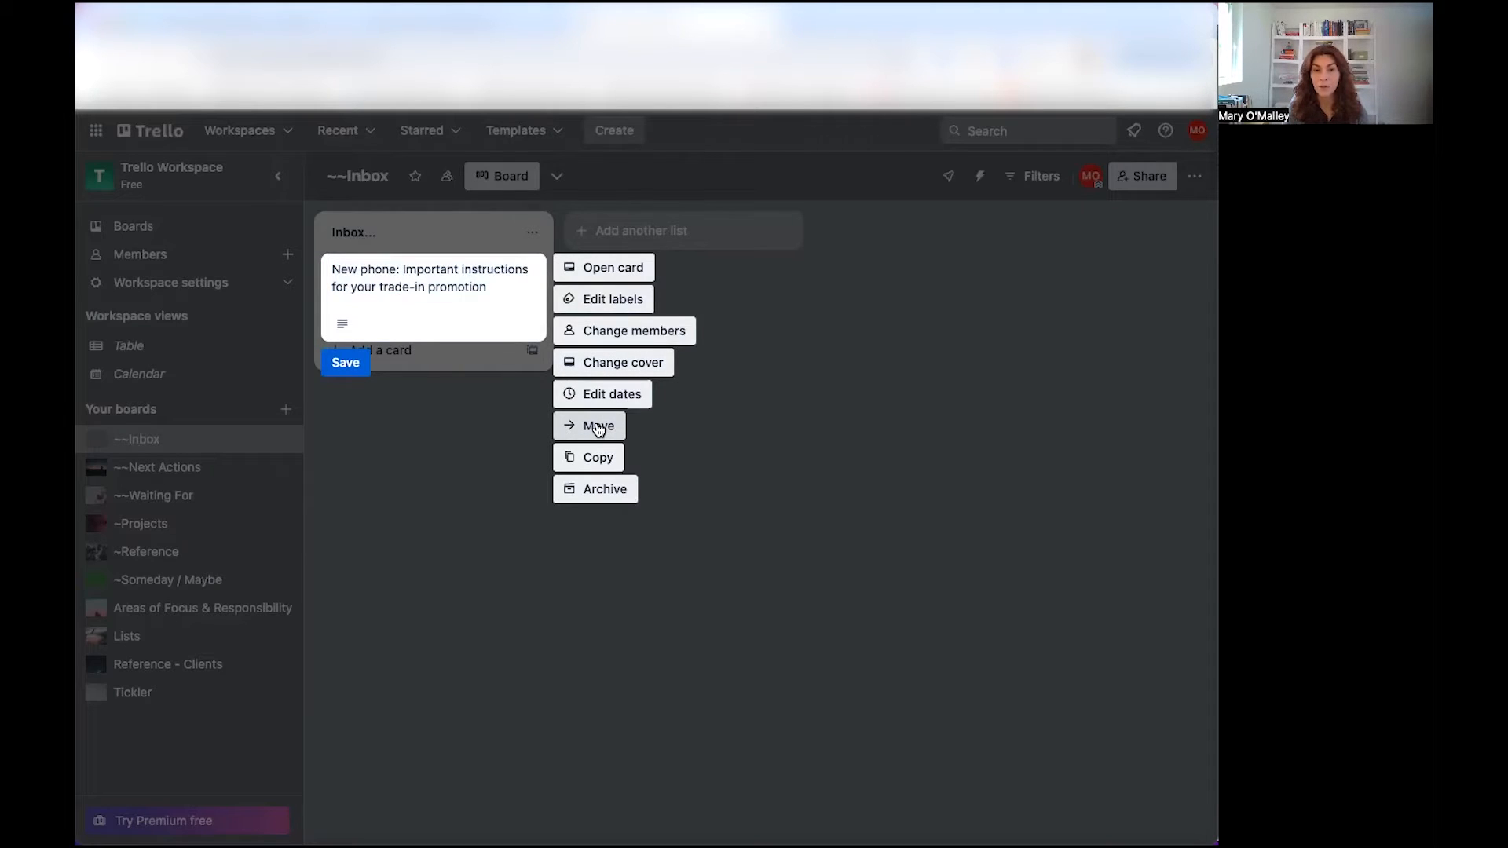
{"action": "left_click", "coordinate": [597, 425]}
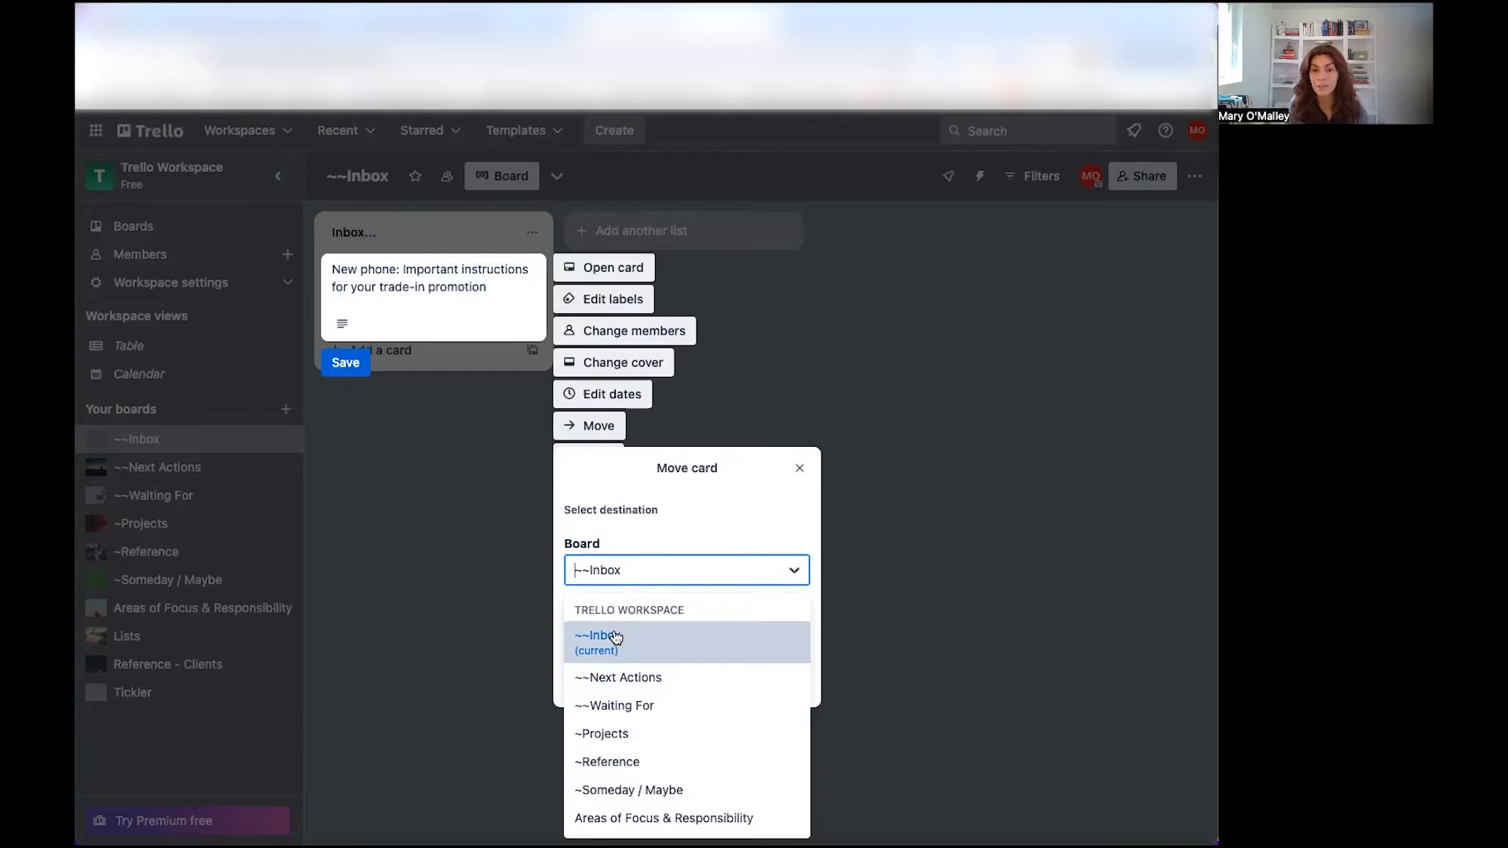
{"action": "mouse_move", "coordinate": [616, 761]}
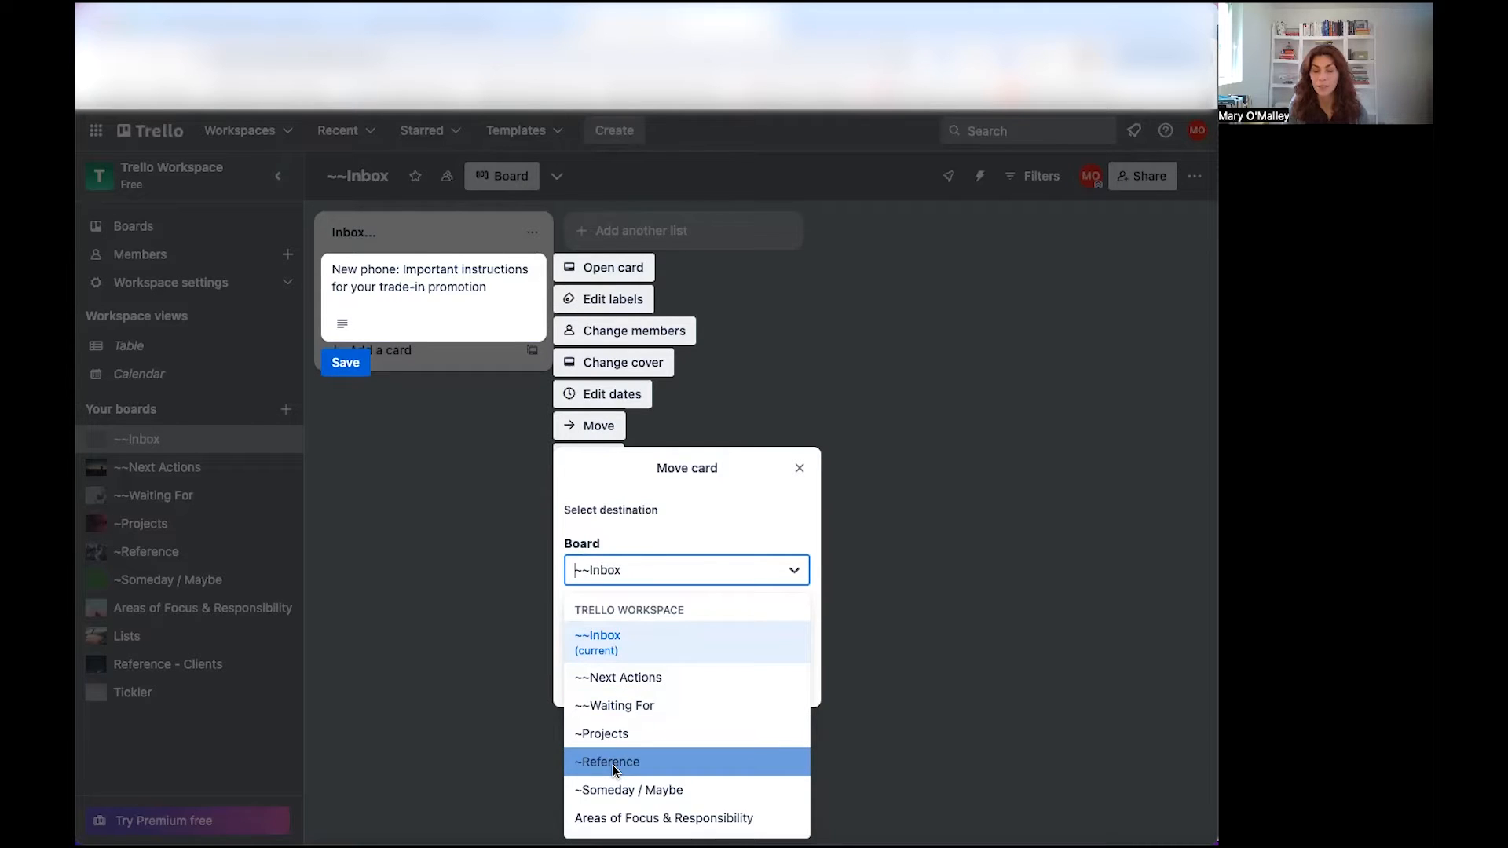
{"action": "left_click", "coordinate": [606, 762]}
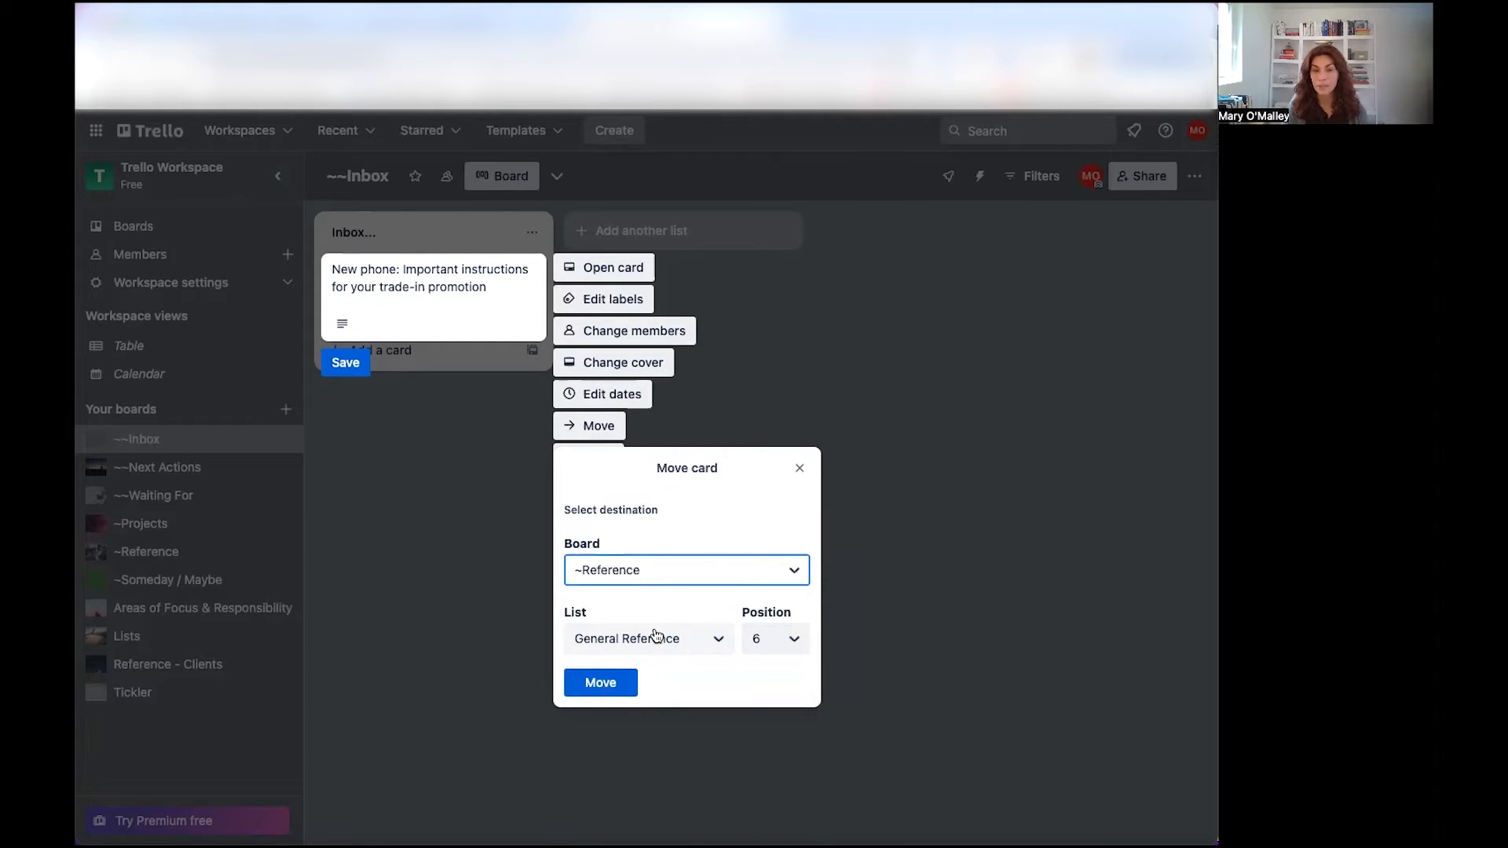
{"action": "left_click", "coordinate": [648, 639]}
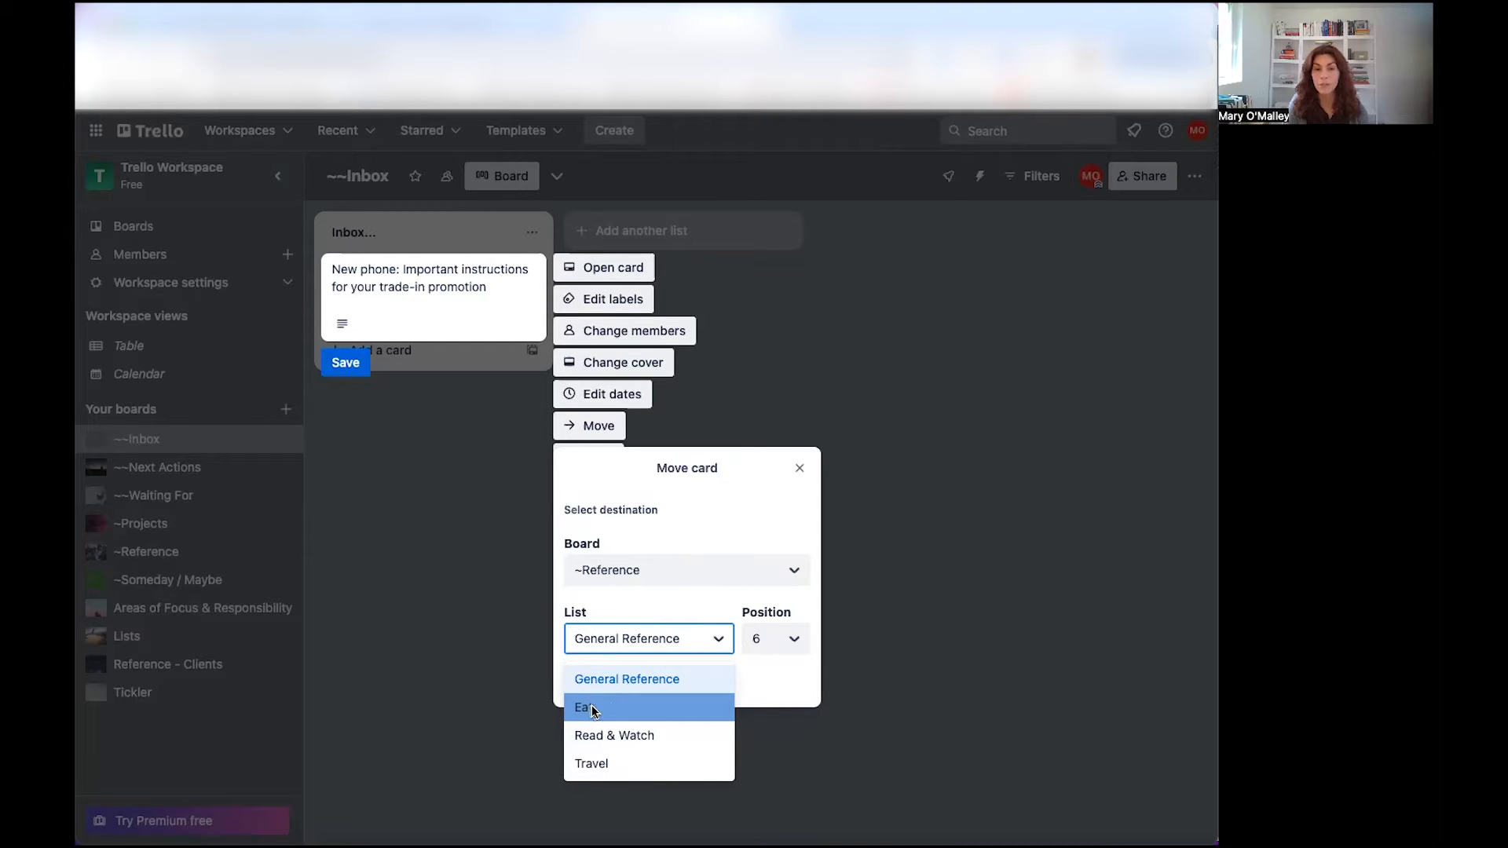
{"action": "mouse_move", "coordinate": [629, 735]}
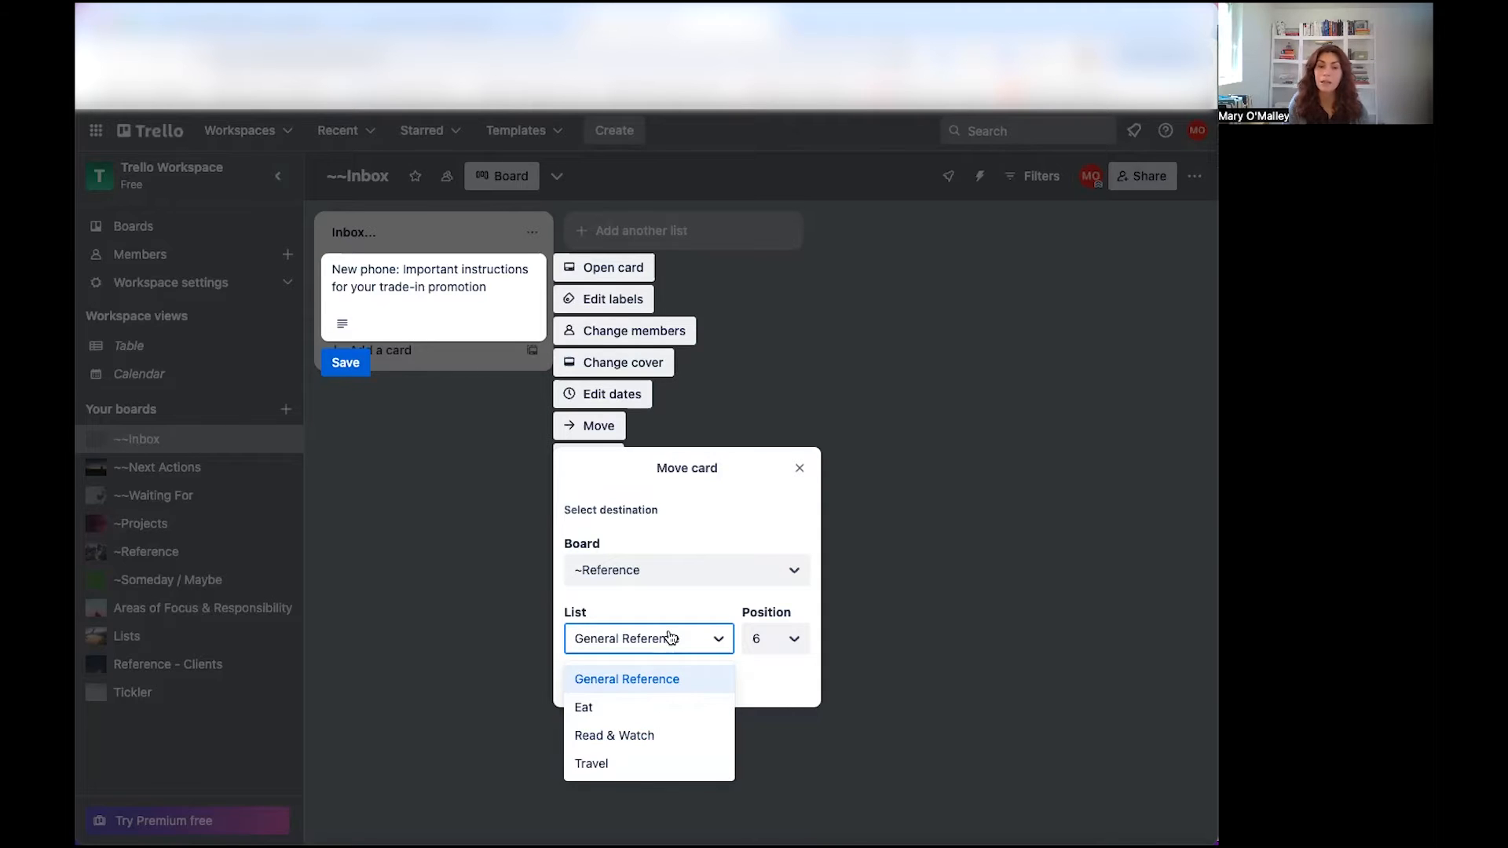
{"action": "mouse_move", "coordinate": [774, 646]}
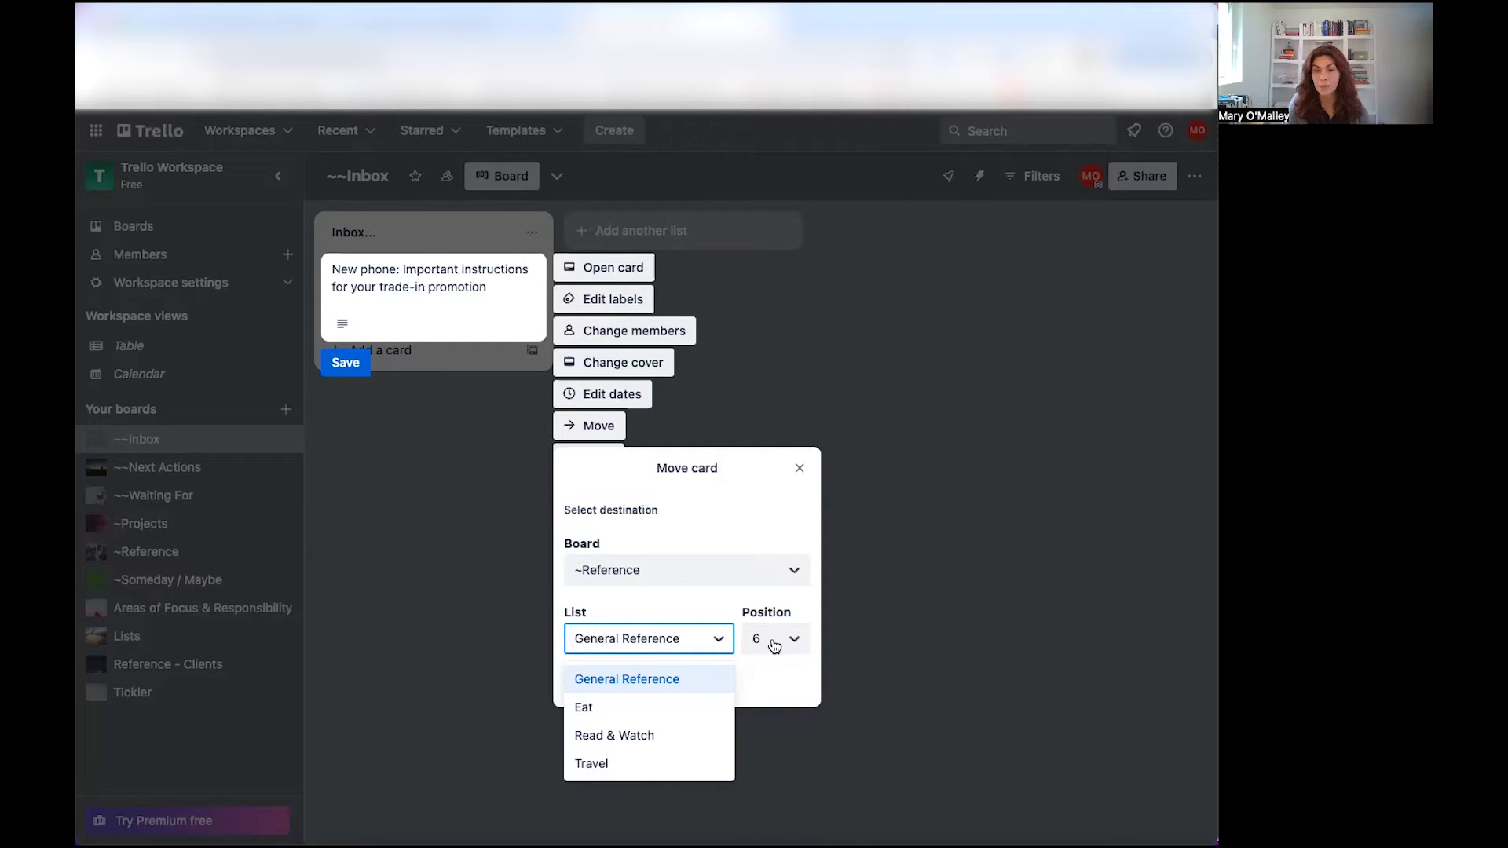
{"action": "left_click", "coordinate": [774, 639]}
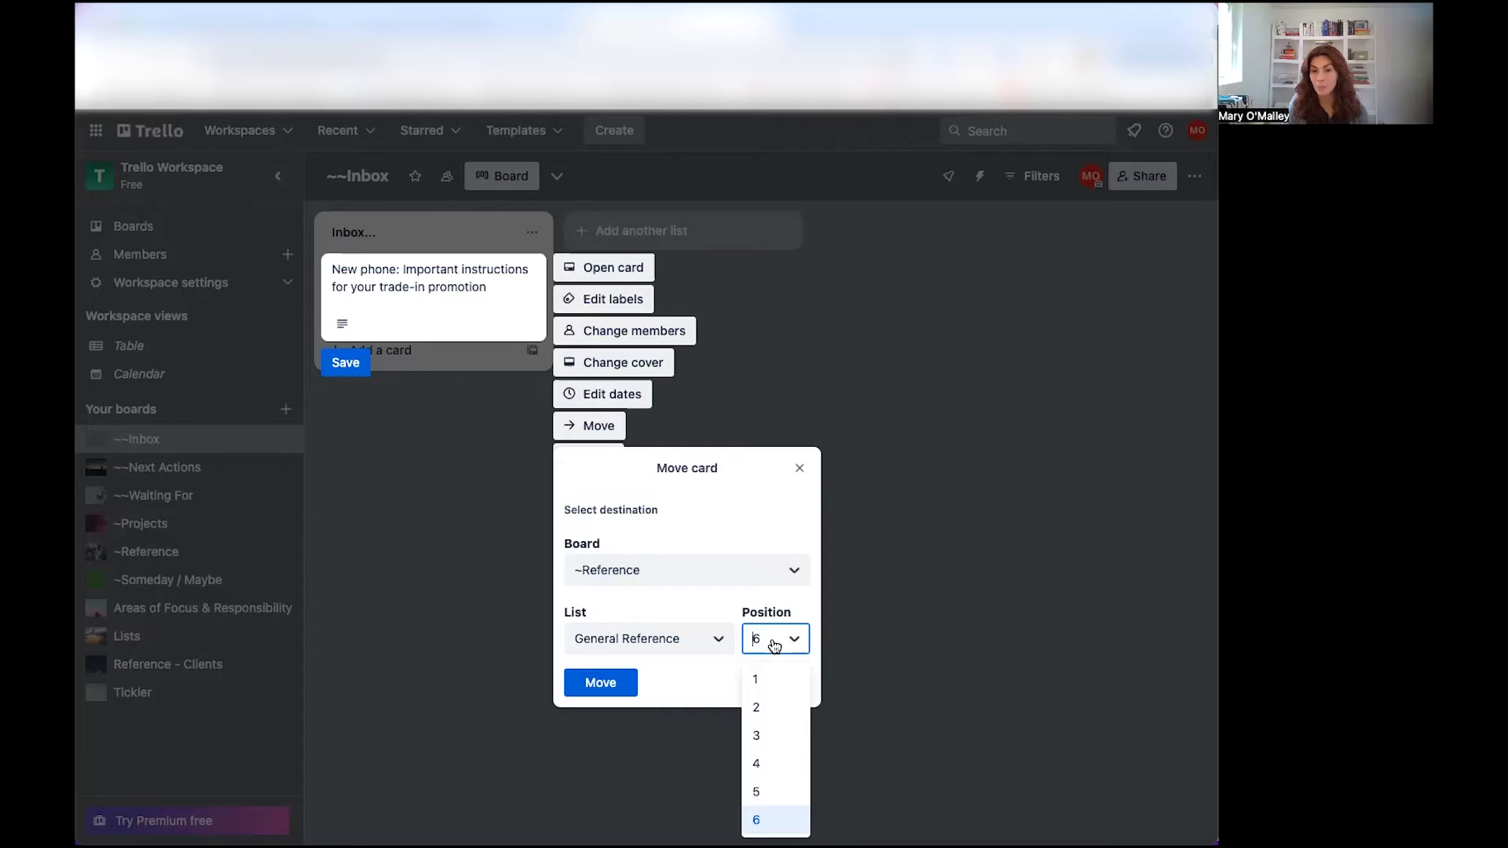
- Move the phone trade-in card and place it at the top of General Reference on the Reference board
{"action": "left_click", "coordinate": [600, 682]}
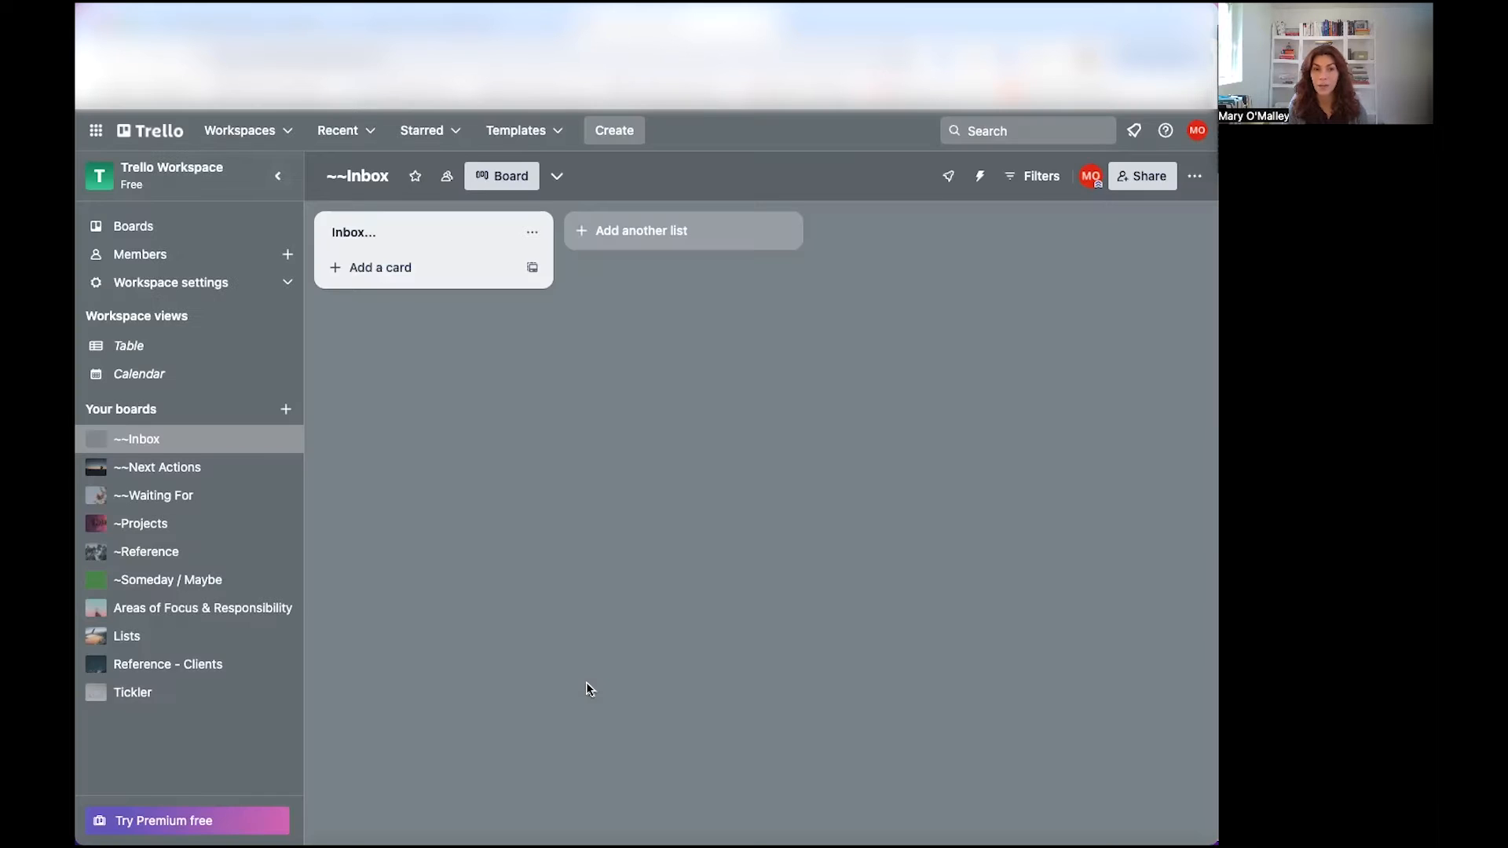
{"action": "mouse_move", "coordinate": [377, 289]}
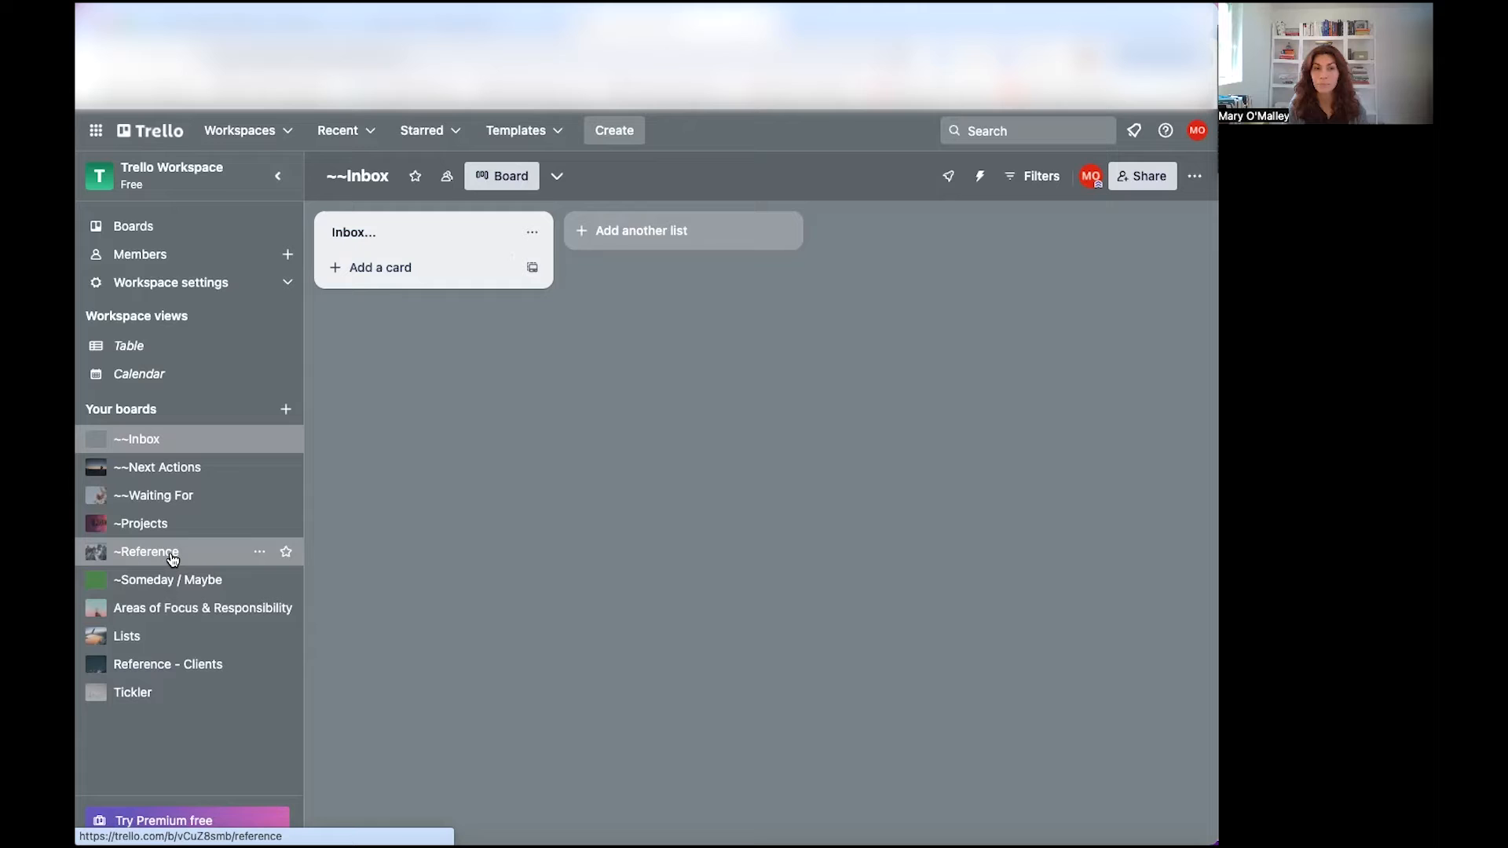
{"action": "left_click", "coordinate": [146, 551]}
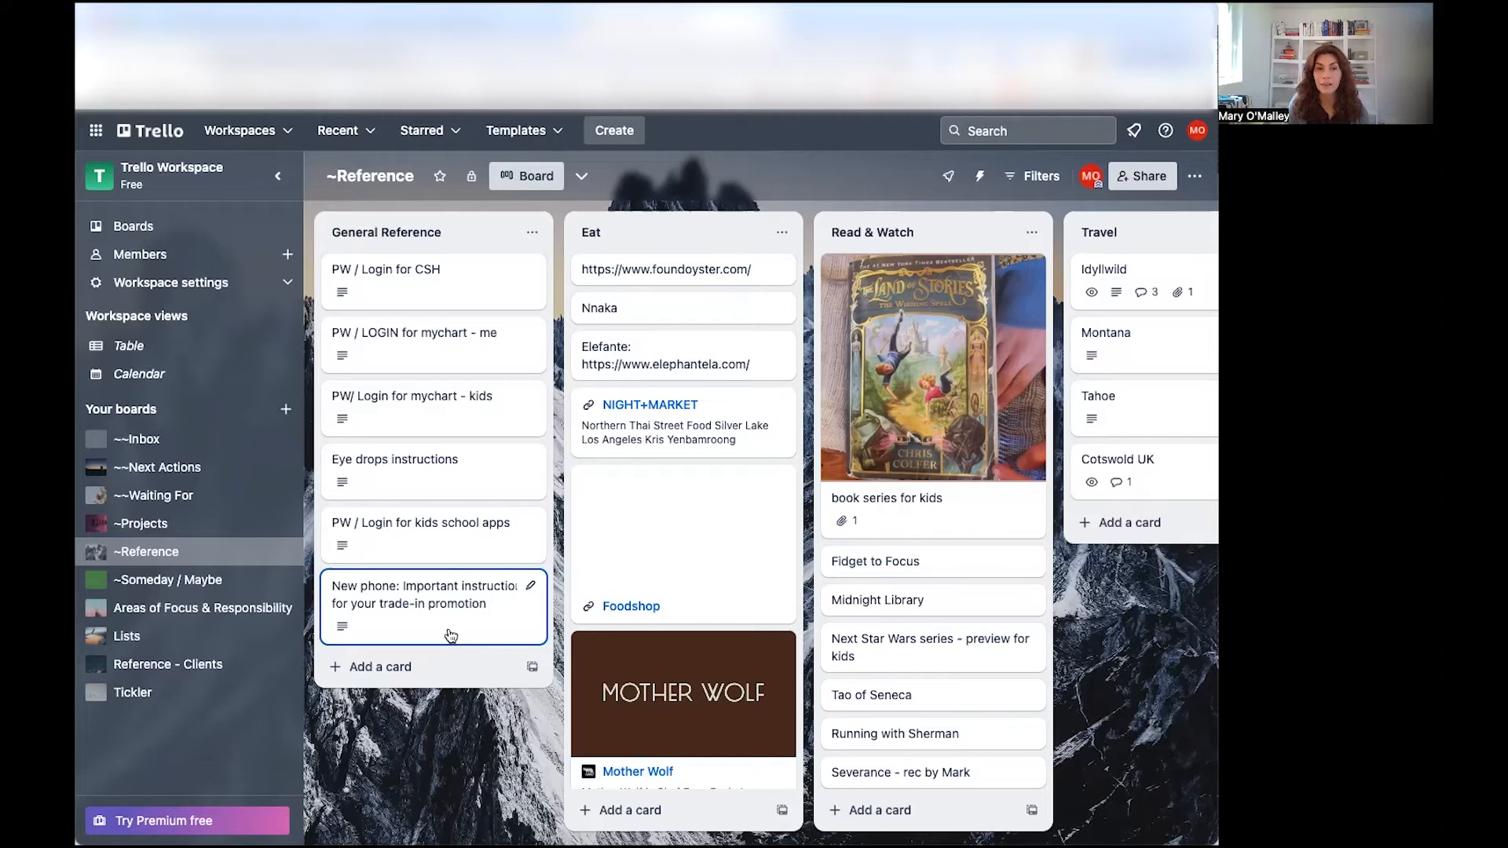
{"action": "mouse_move", "coordinate": [498, 300]}
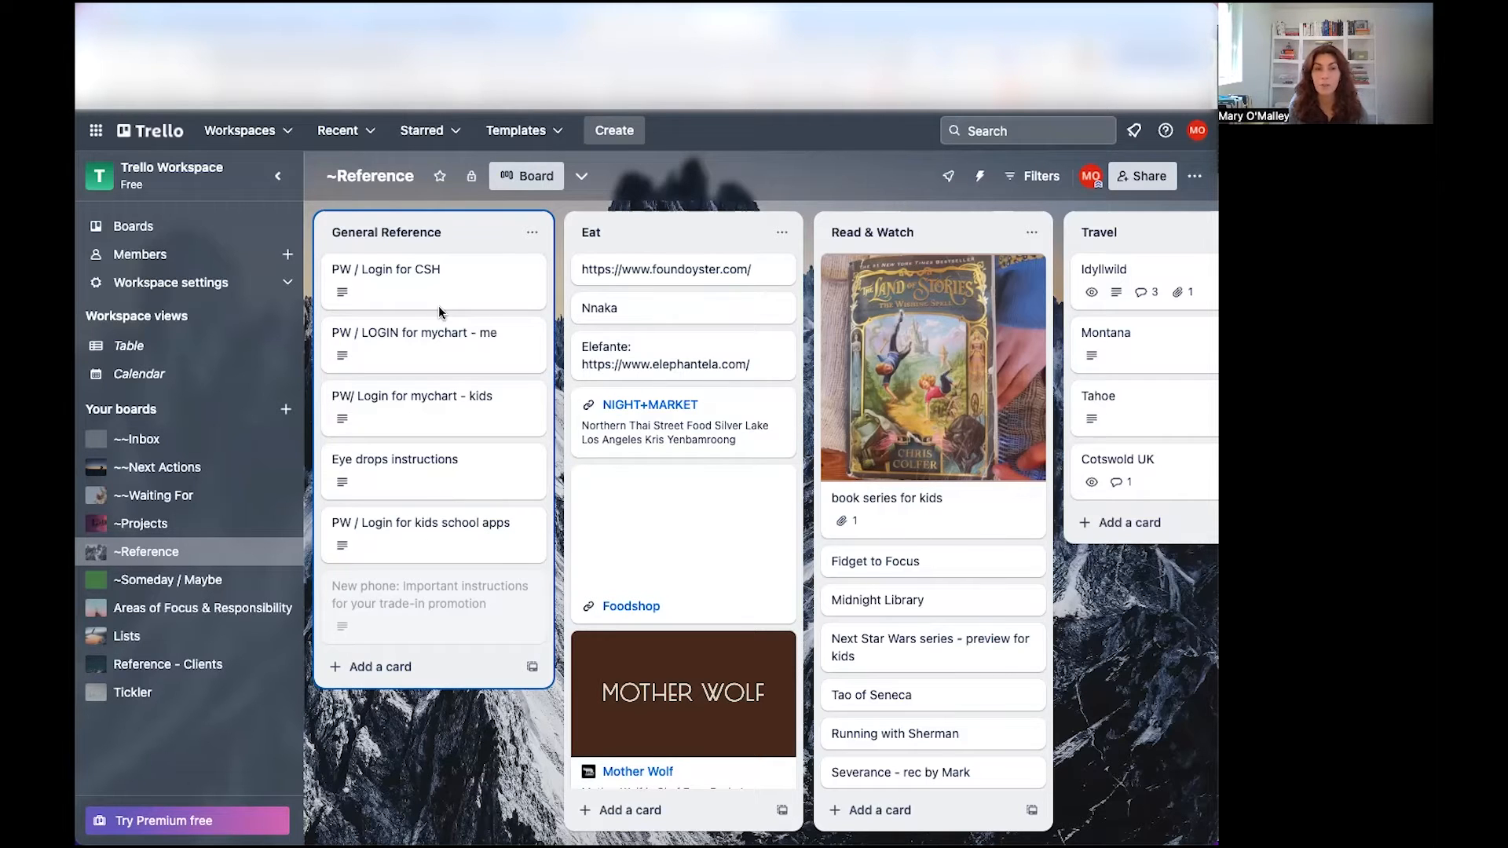
{"action": "left_click_drag", "start_coordinate": [430, 603], "coordinate": [430, 280]}
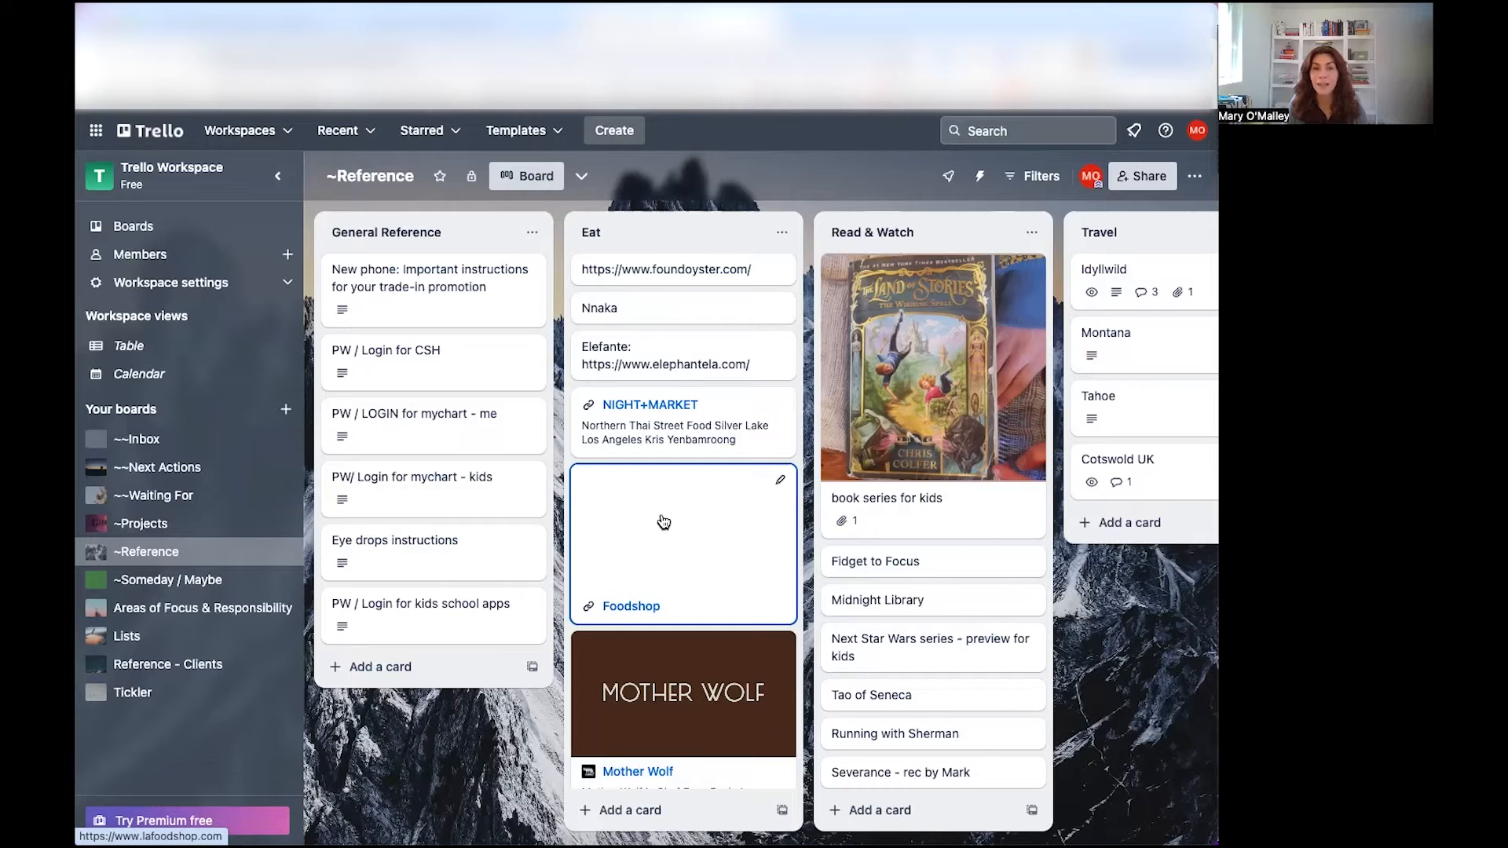
{"action": "scroll", "scroll_direction": "right", "scroll_amount": 3}
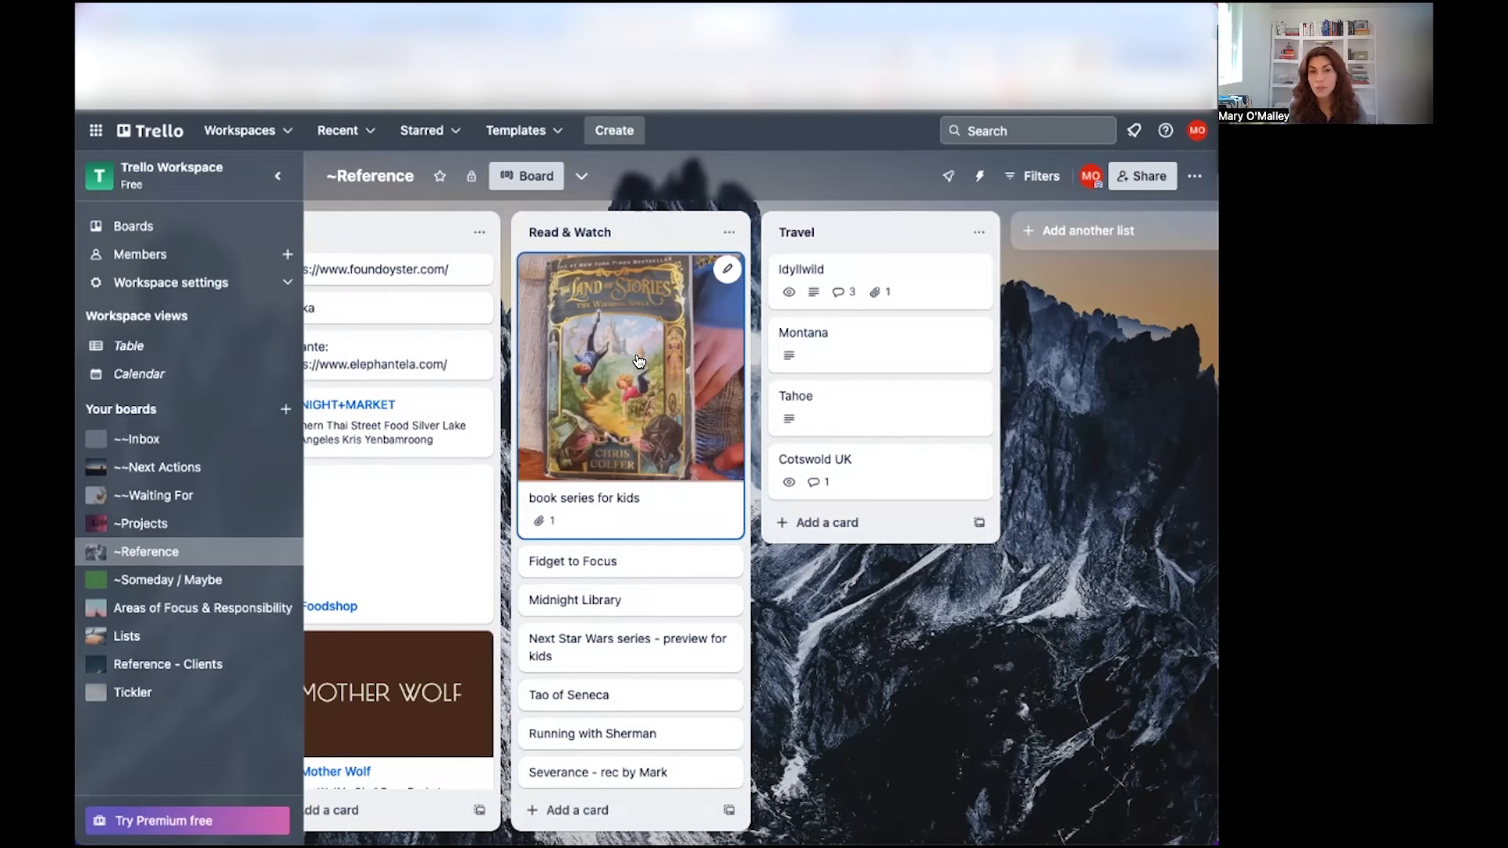
{"action": "mouse_move", "coordinate": [581, 362]}
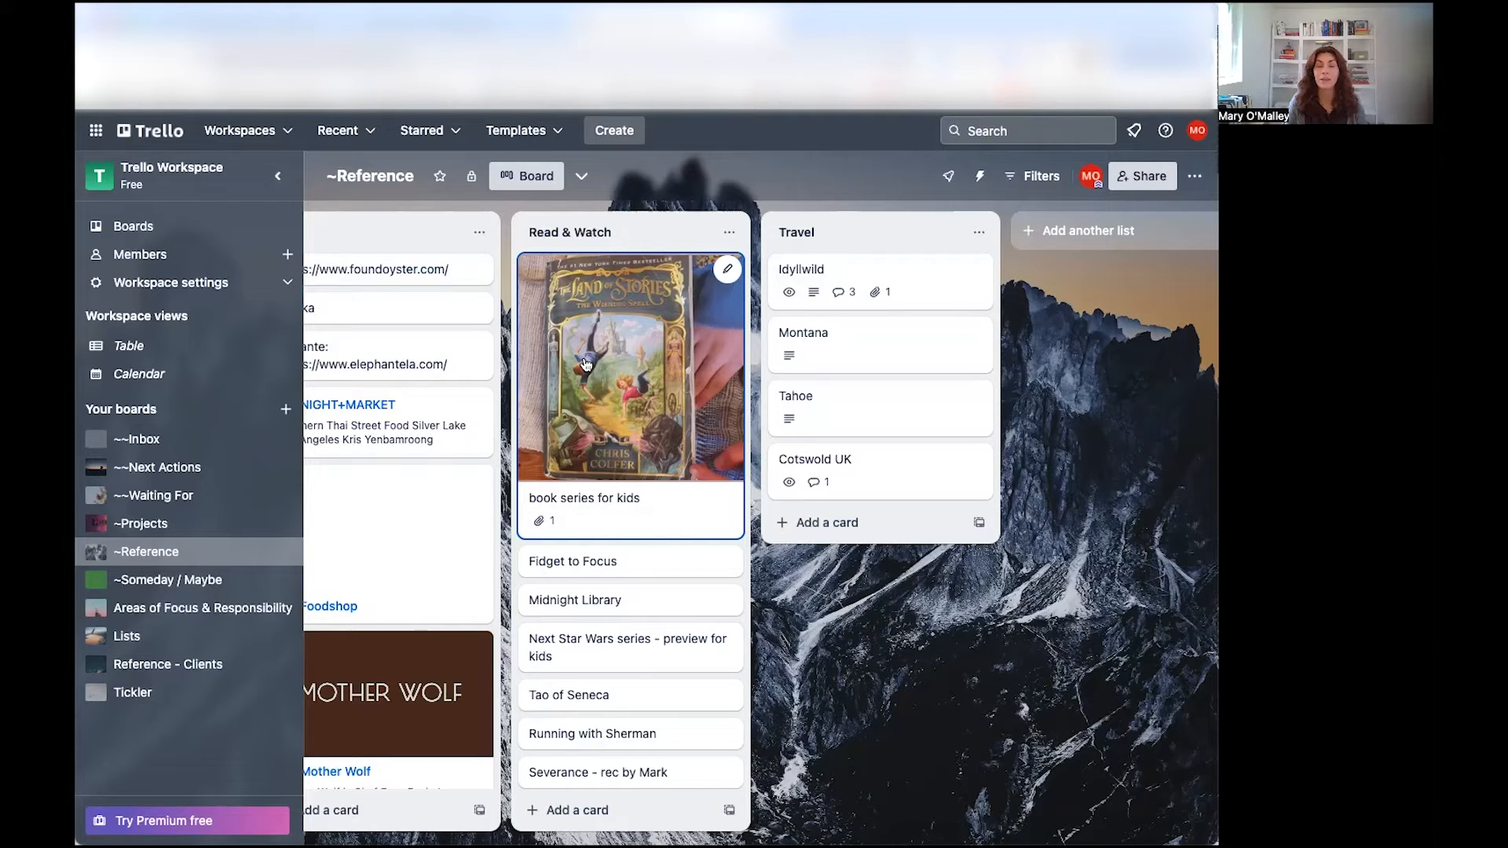
{"action": "mouse_move", "coordinate": [594, 316]}
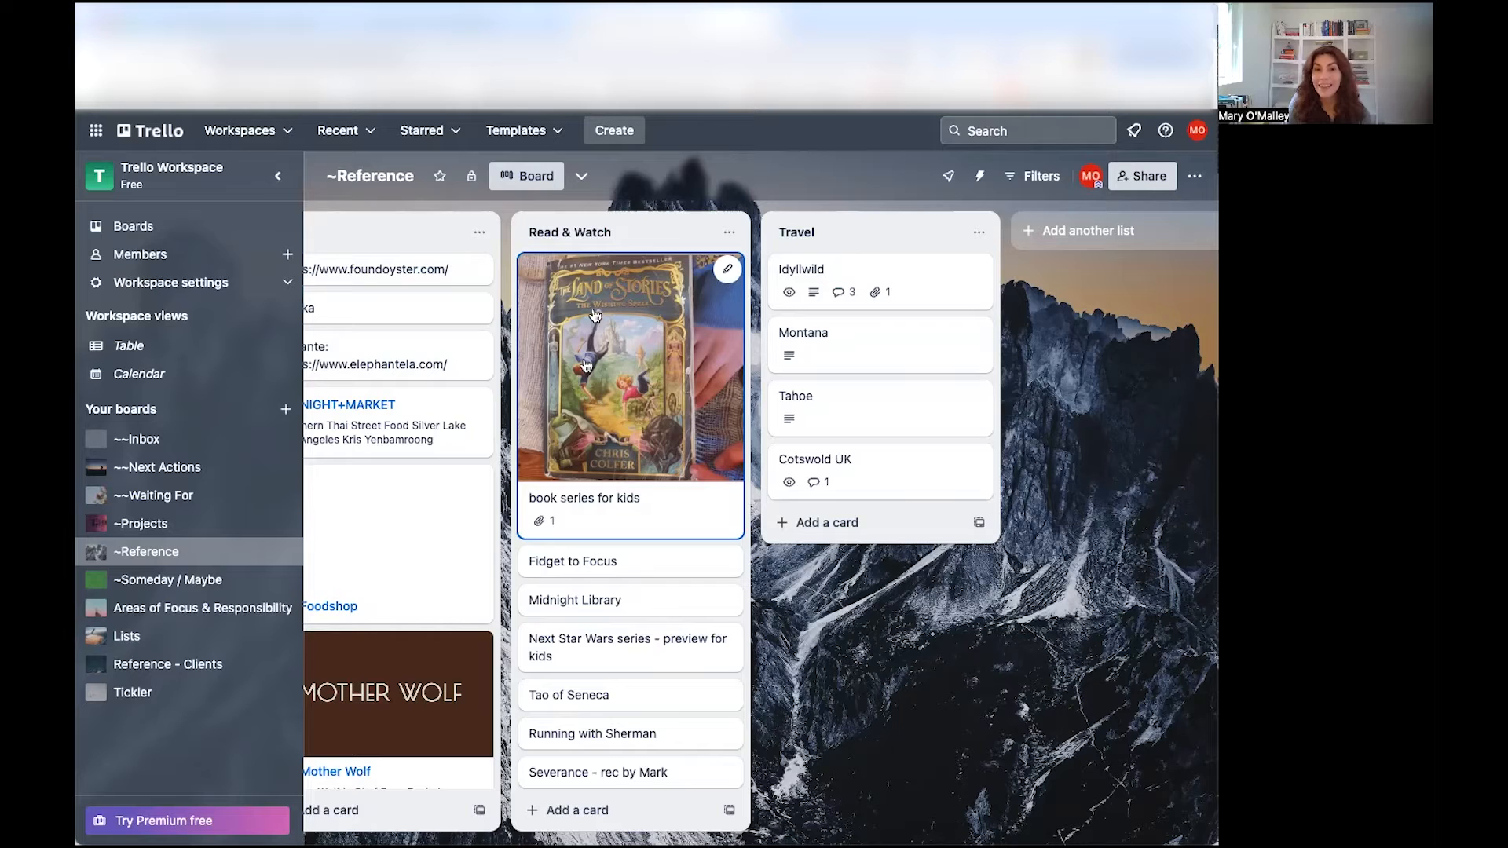
{"action": "mouse_move", "coordinate": [539, 520]}
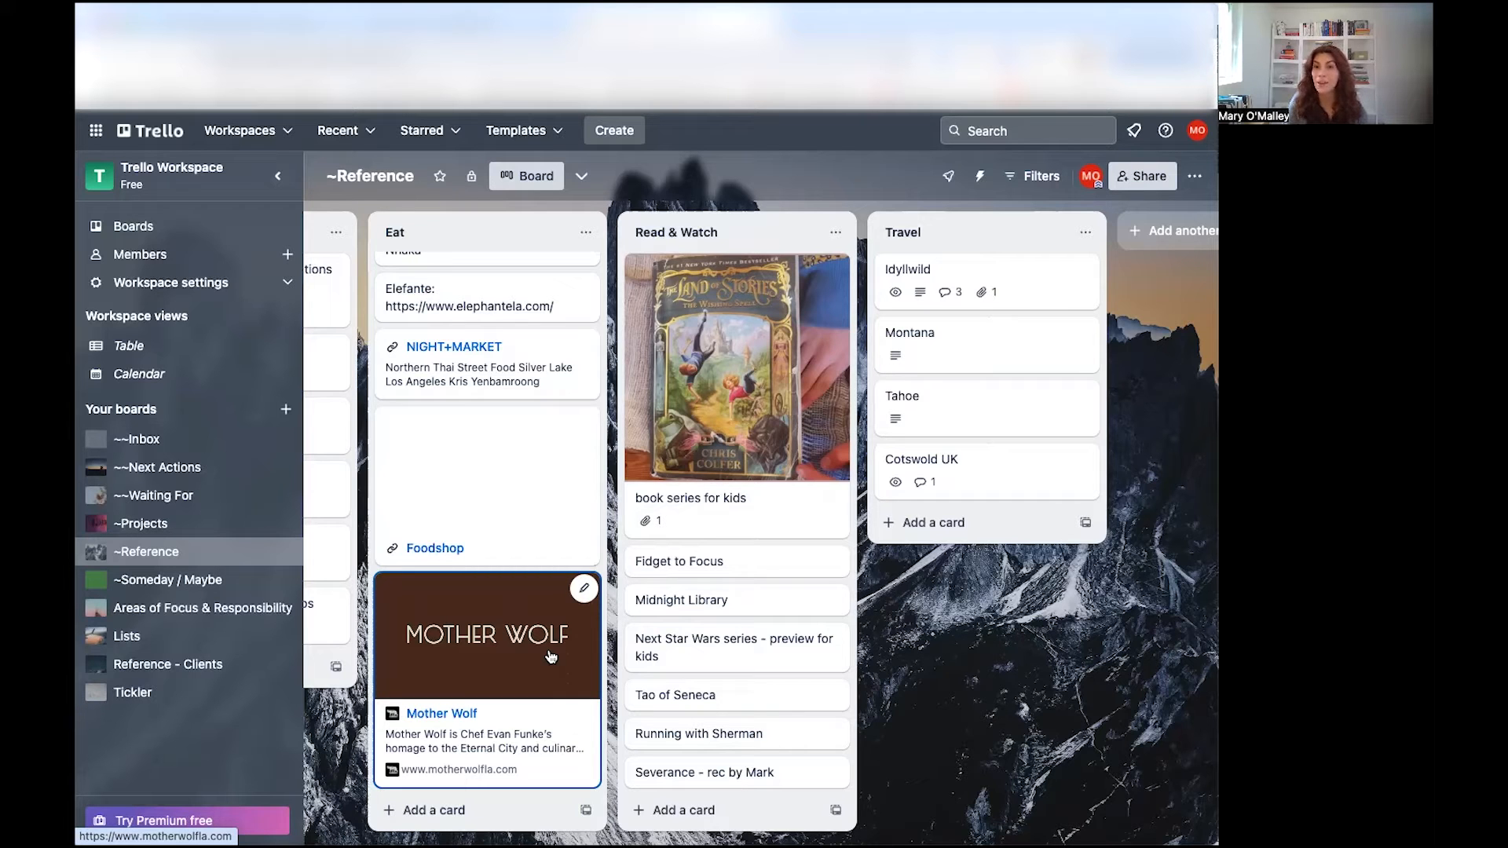
{"action": "mouse_move", "coordinate": [824, 358]}
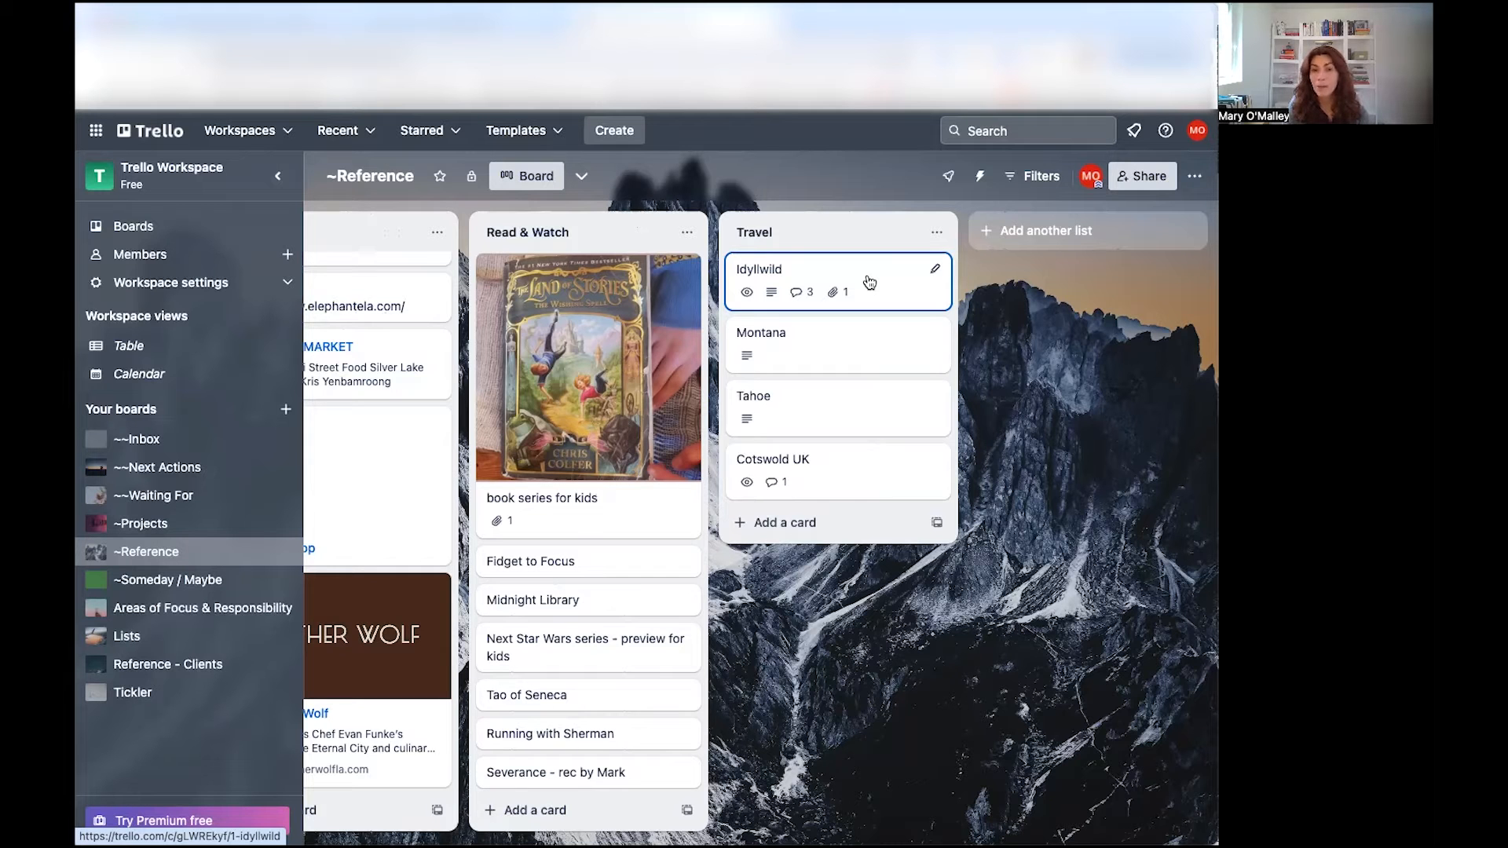
{"action": "left_click", "coordinate": [760, 268]}
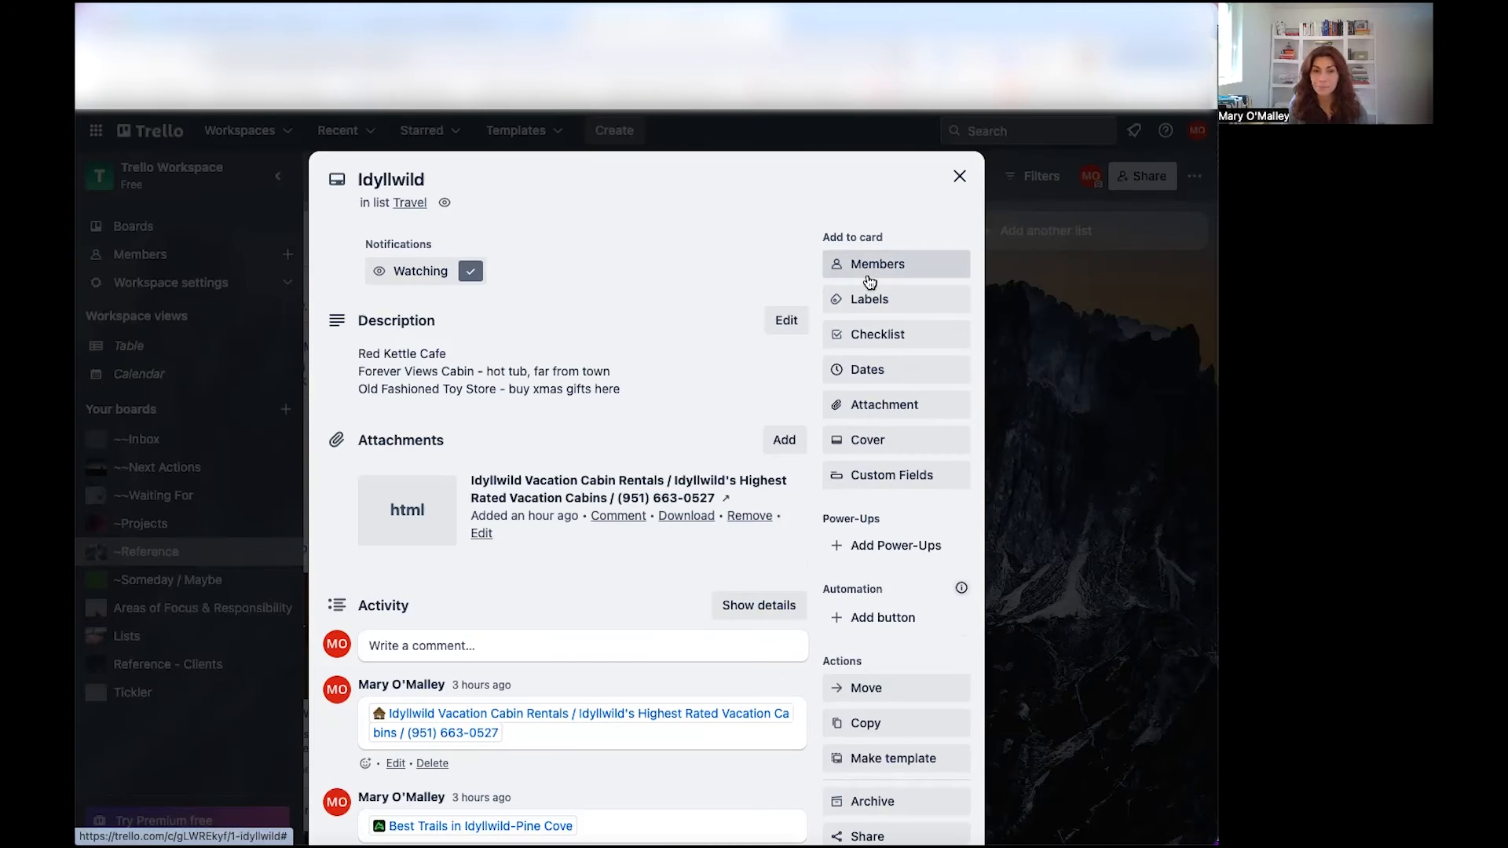
{"action": "scroll", "scroll_direction": "down", "scroll_amount": 3}
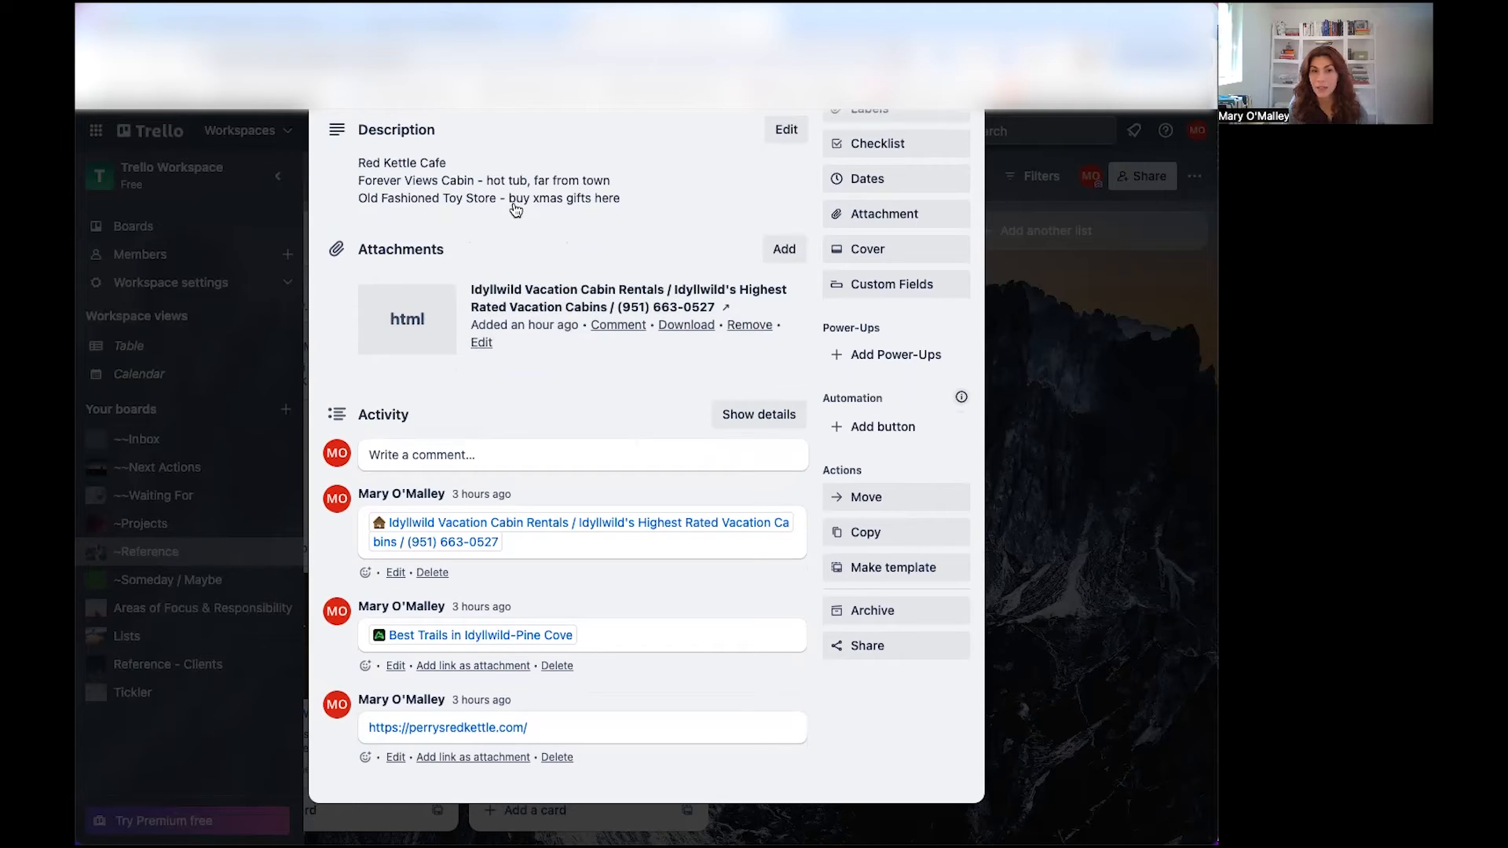
{"action": "mouse_move", "coordinate": [580, 200]}
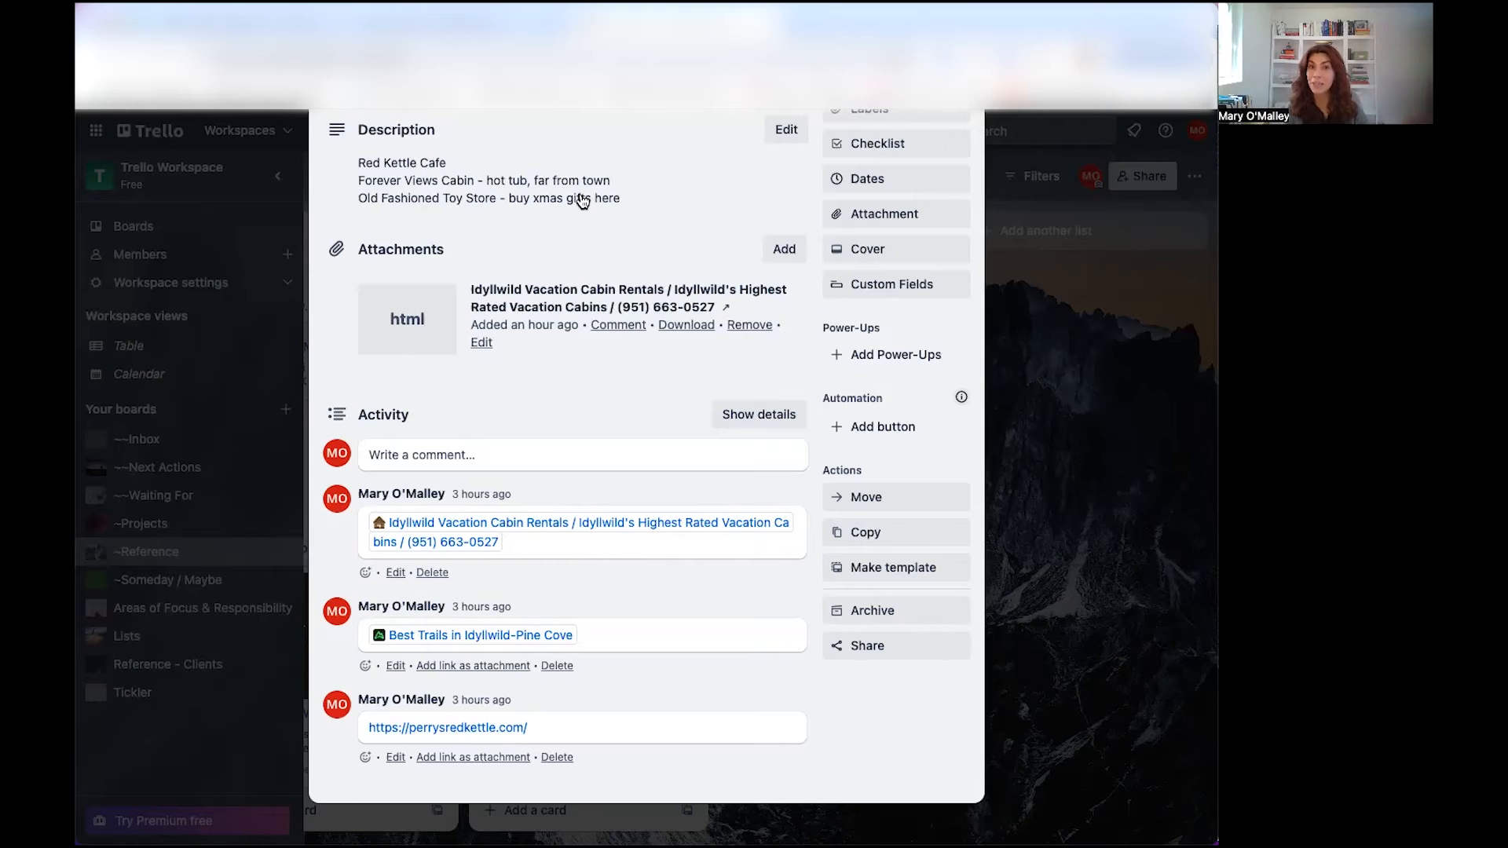
{"action": "mouse_move", "coordinate": [572, 345]}
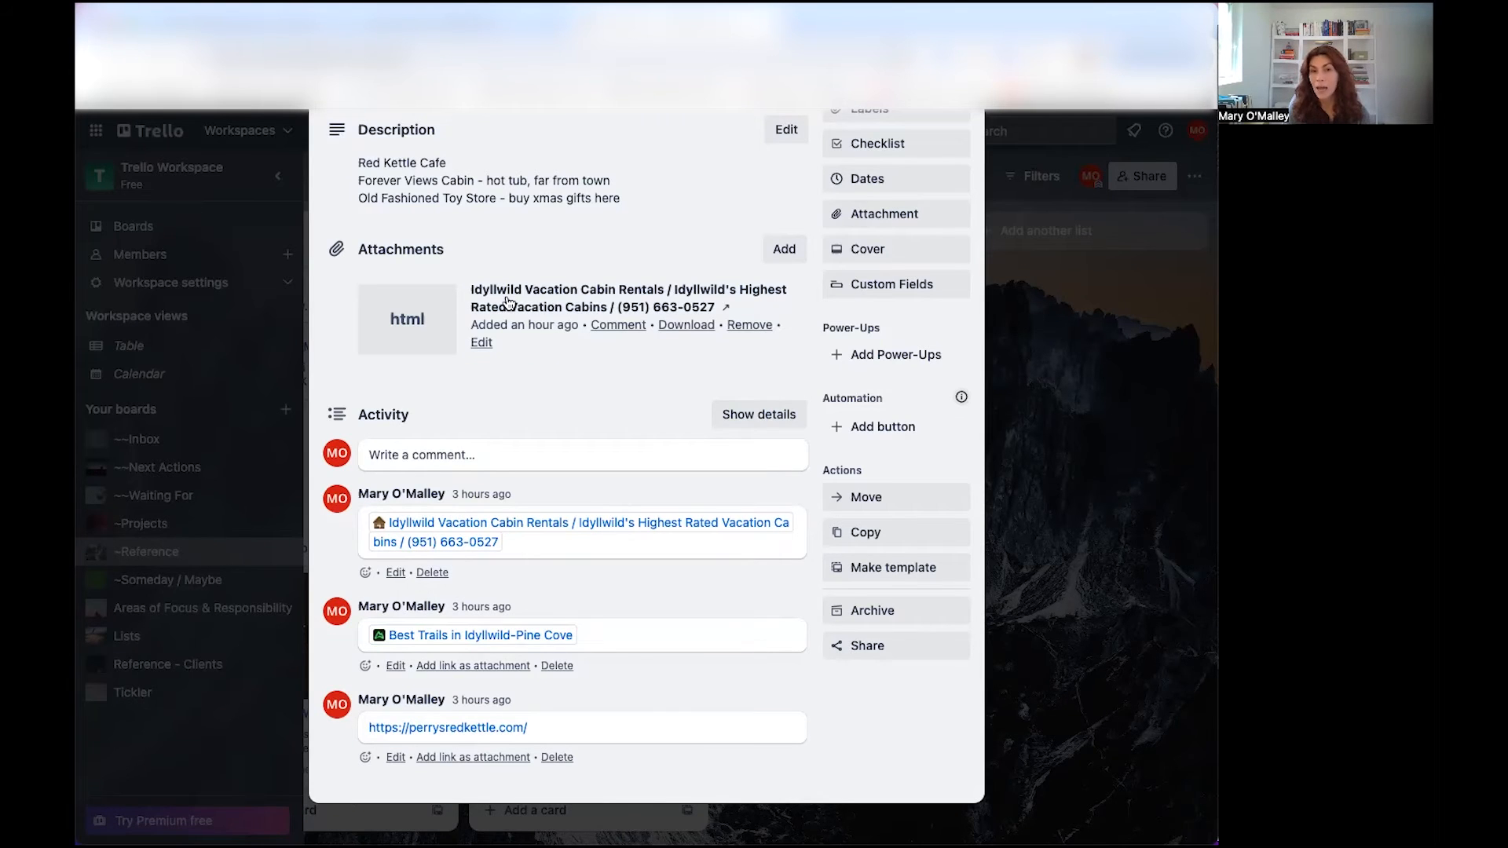
{"action": "mouse_move", "coordinate": [633, 333]}
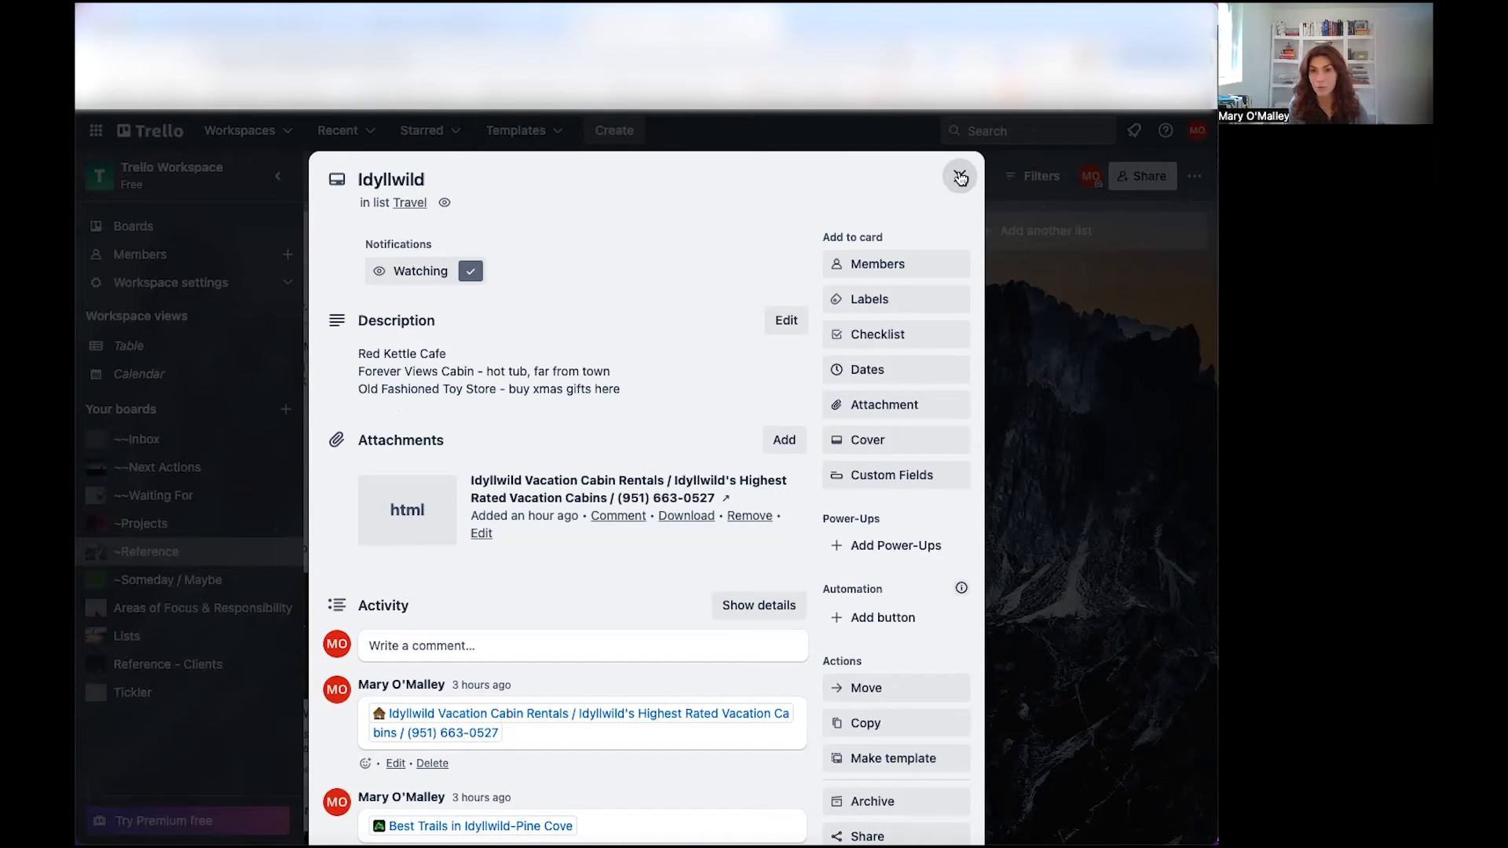
{"action": "left_click", "coordinate": [958, 177]}
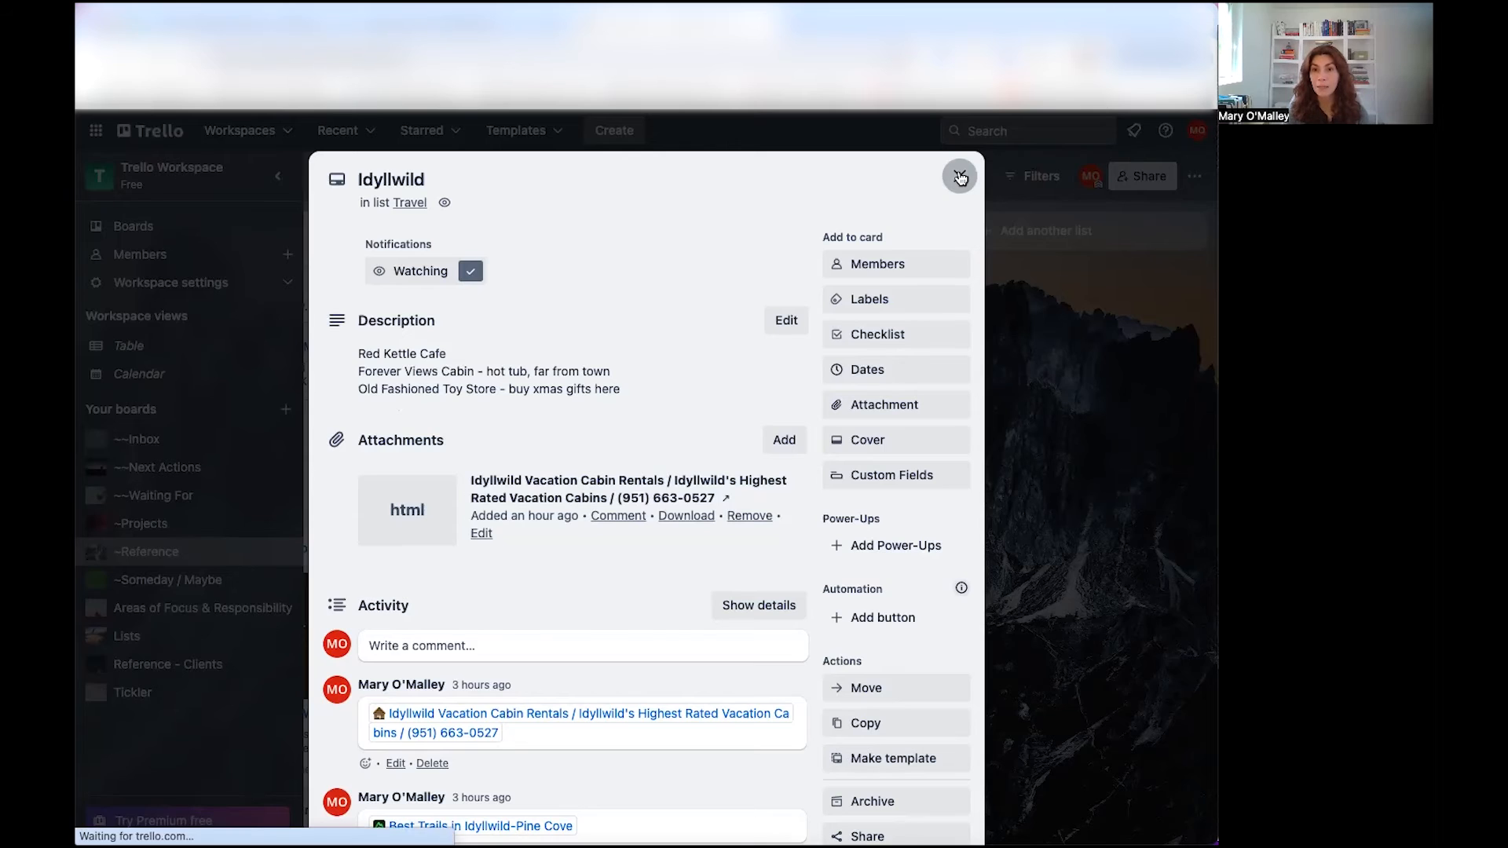
- Close the Idyllwild card and switch to the Someday / Maybe board
{"action": "left_click", "coordinate": [958, 177]}
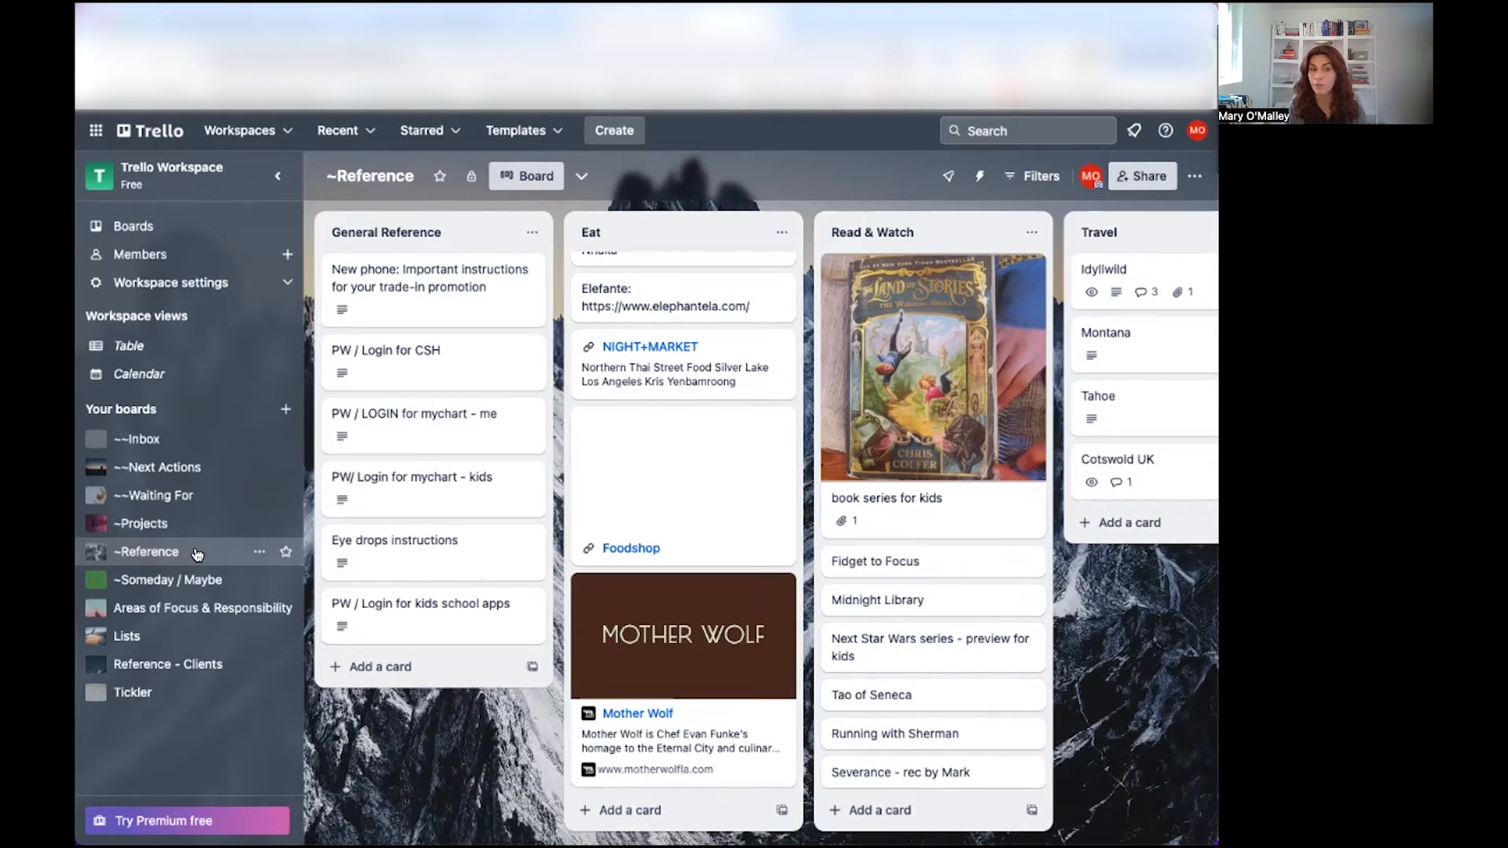
{"action": "mouse_move", "coordinate": [168, 580]}
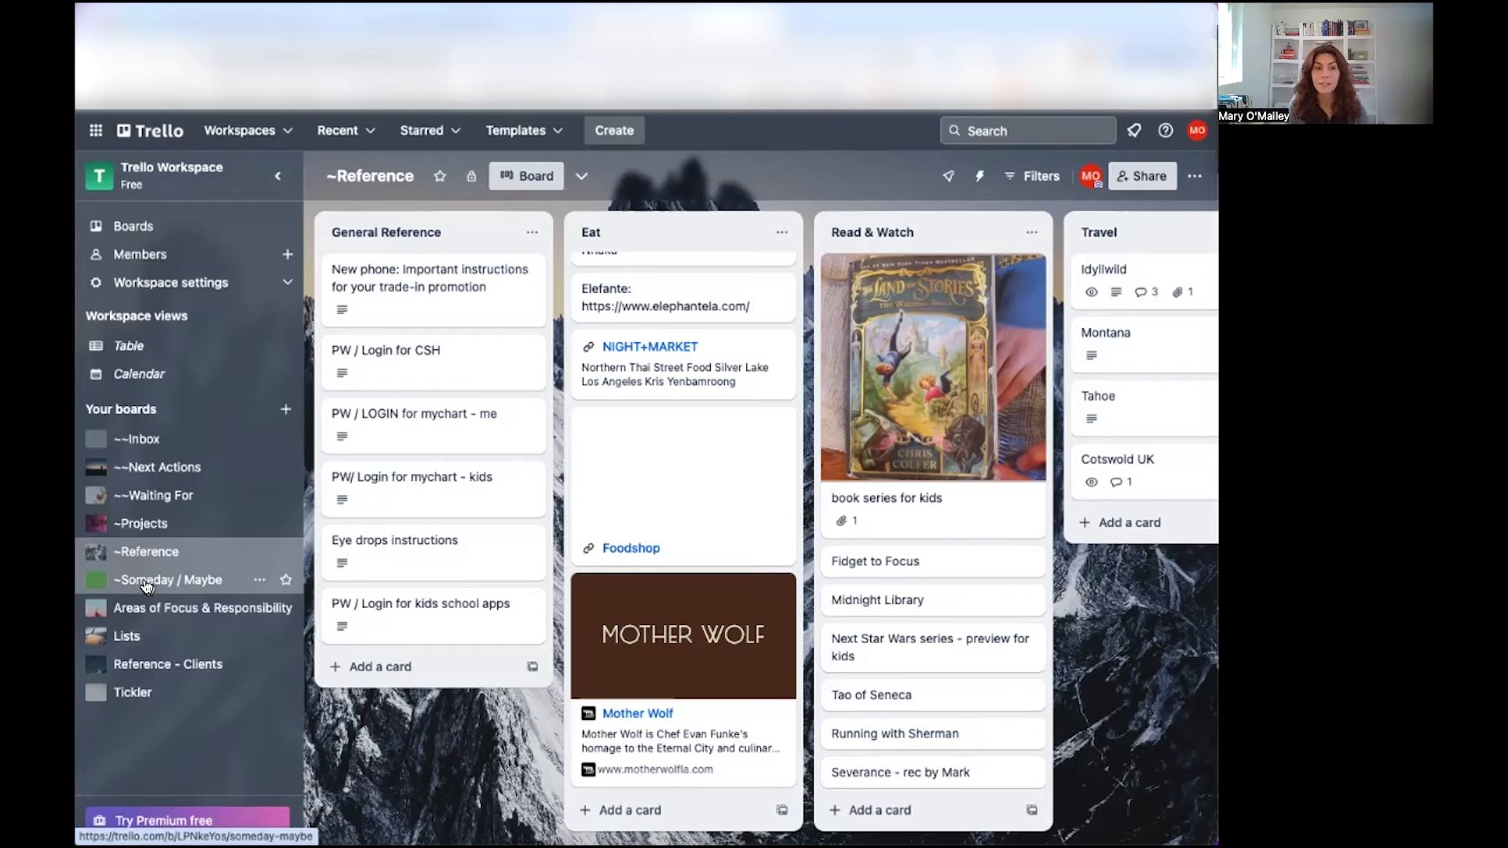
{"action": "left_click", "coordinate": [168, 580]}
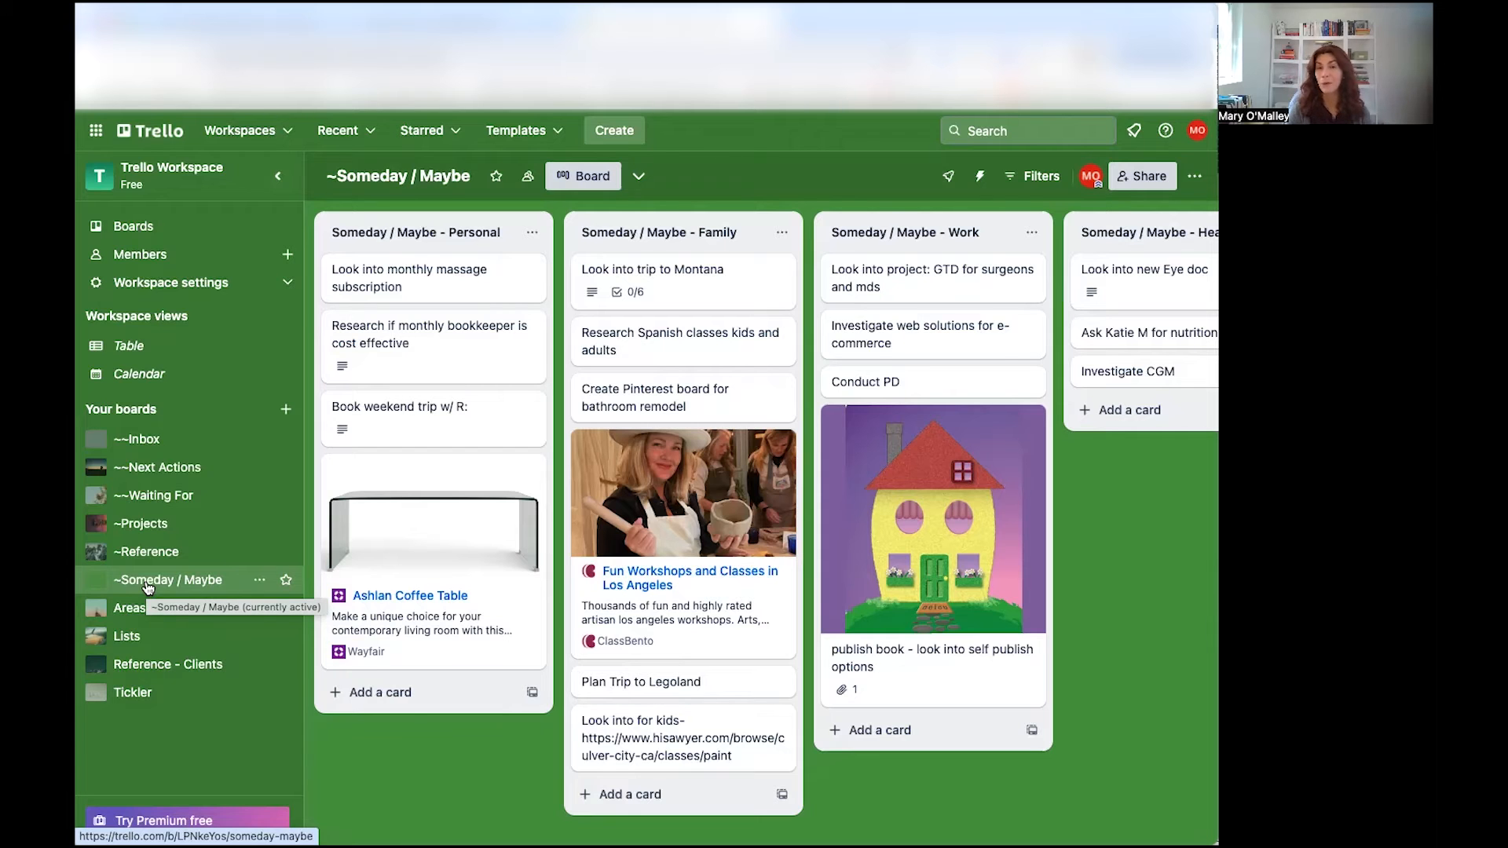
{"action": "mouse_move", "coordinate": [664, 563]}
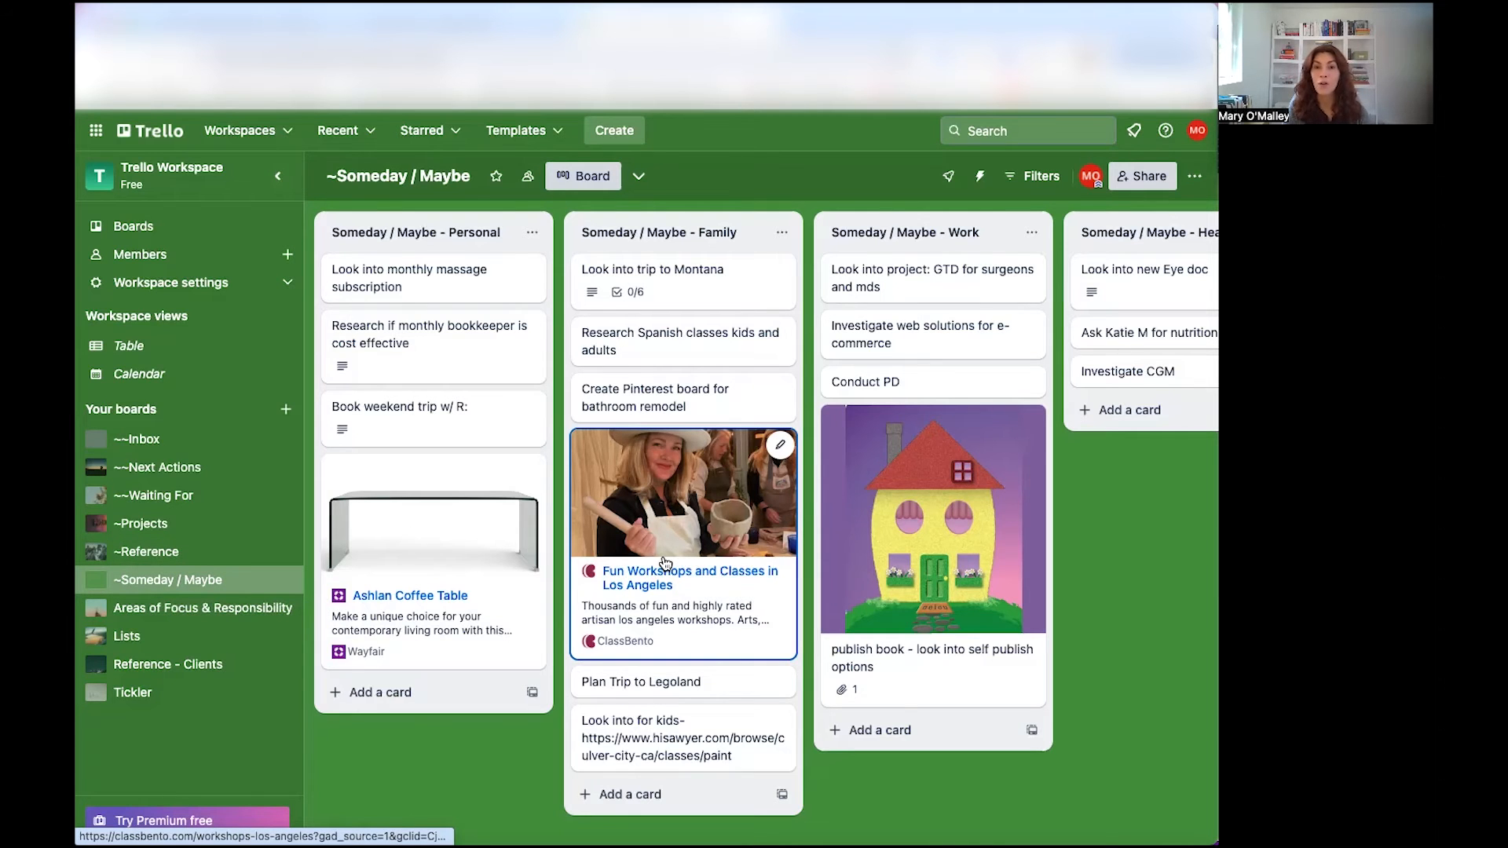
{"action": "scroll", "scroll_direction": "right", "scroll_amount": 3}
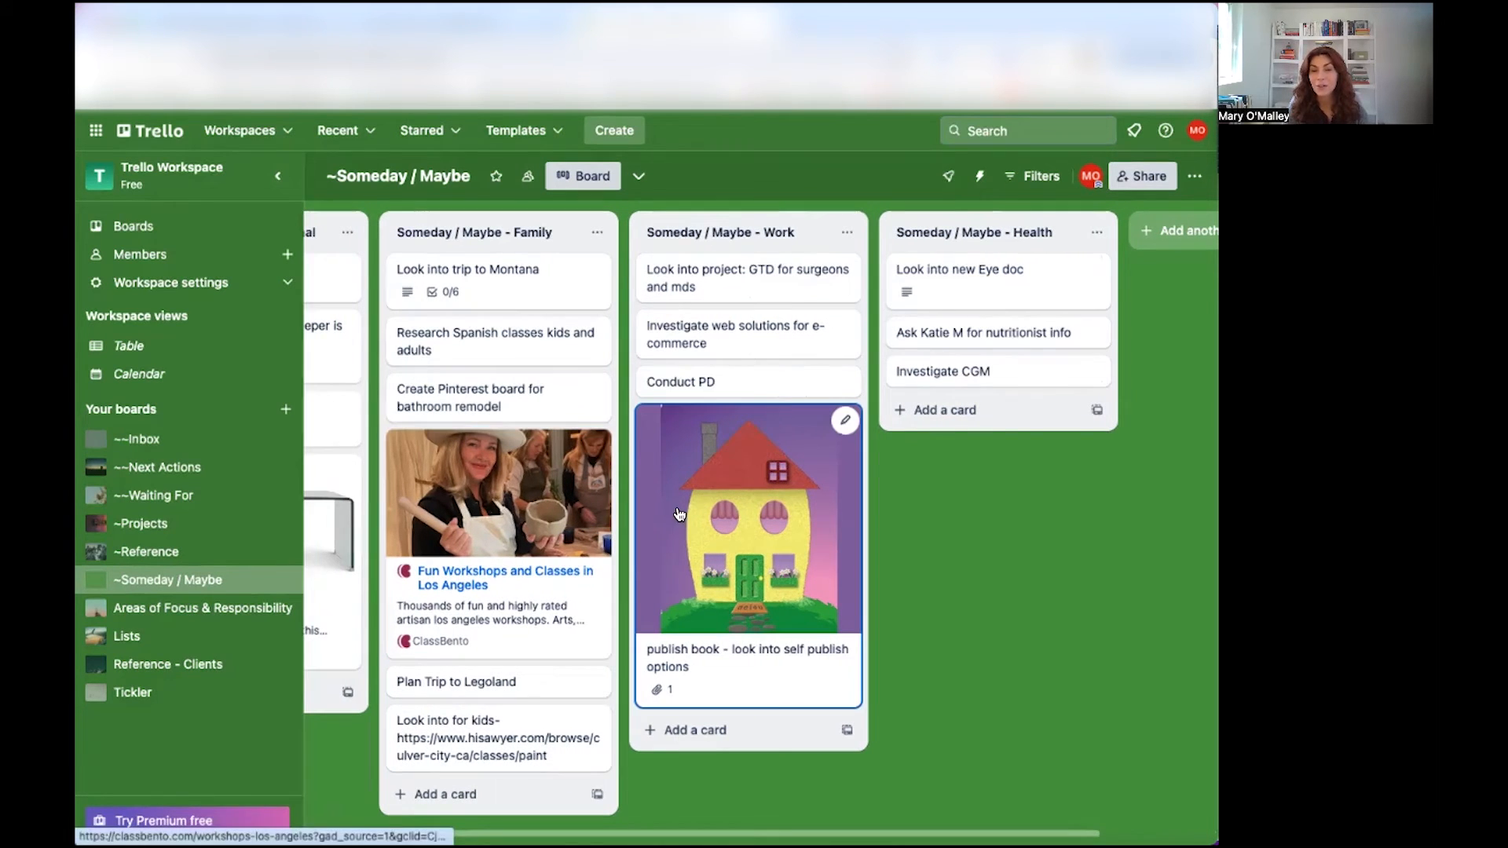
{"action": "mouse_move", "coordinate": [706, 559]}
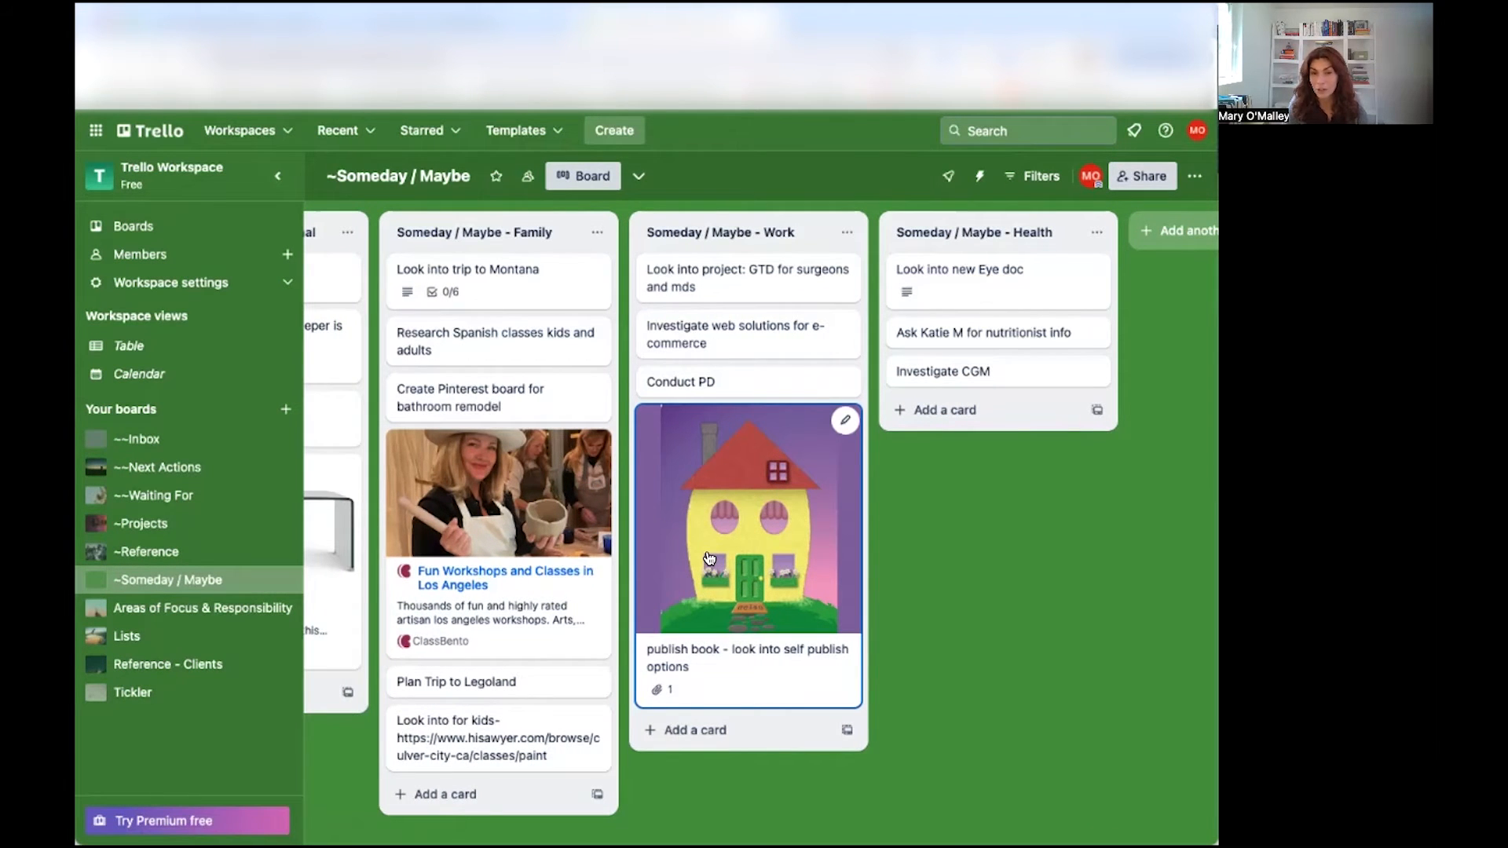
{"action": "scroll", "scroll_direction": "left", "scroll_amount": 3}
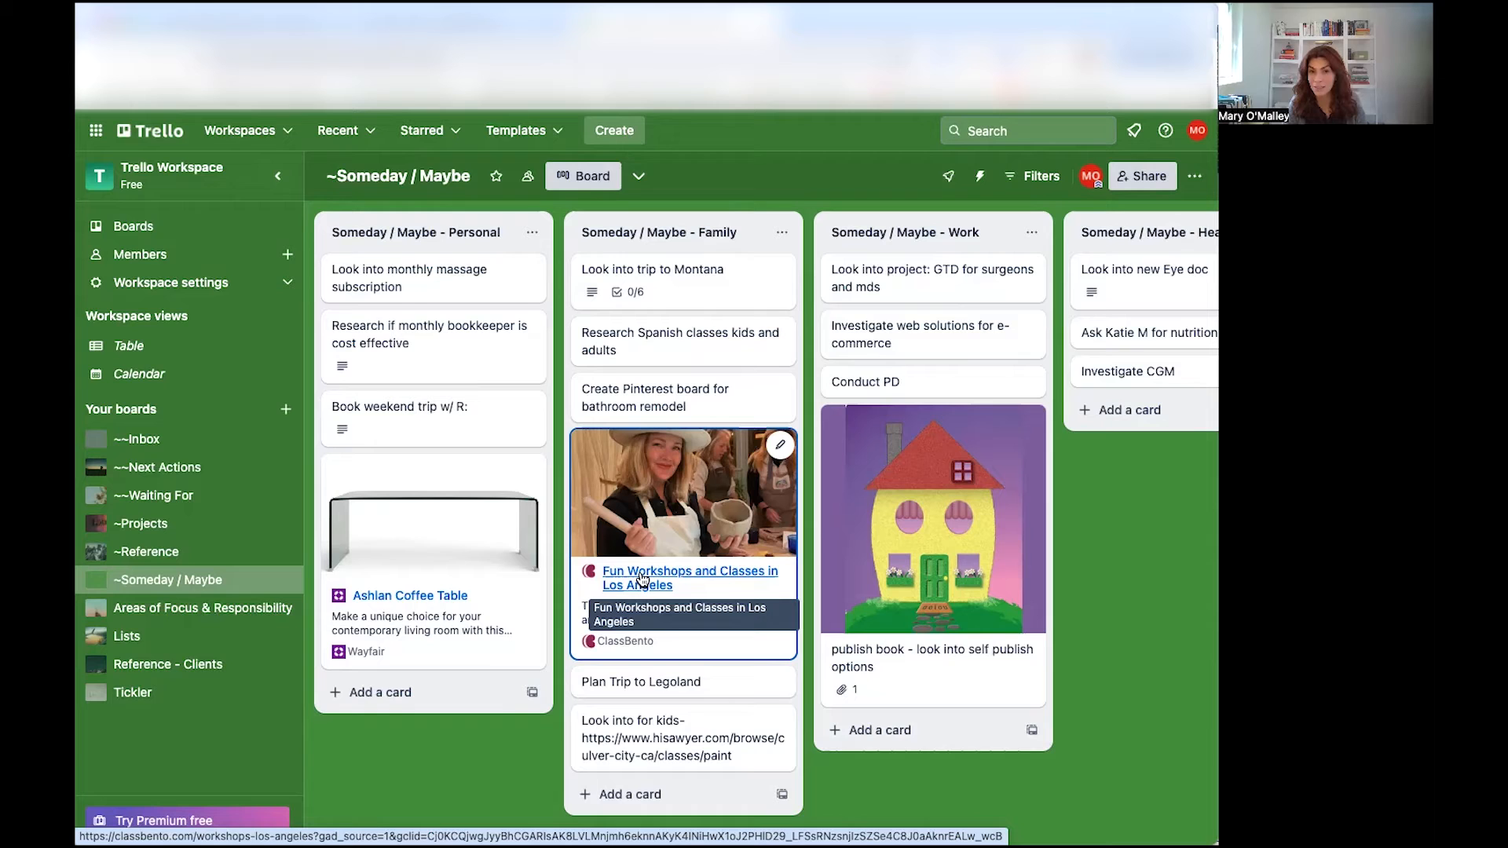
{"action": "mouse_move", "coordinate": [696, 535]}
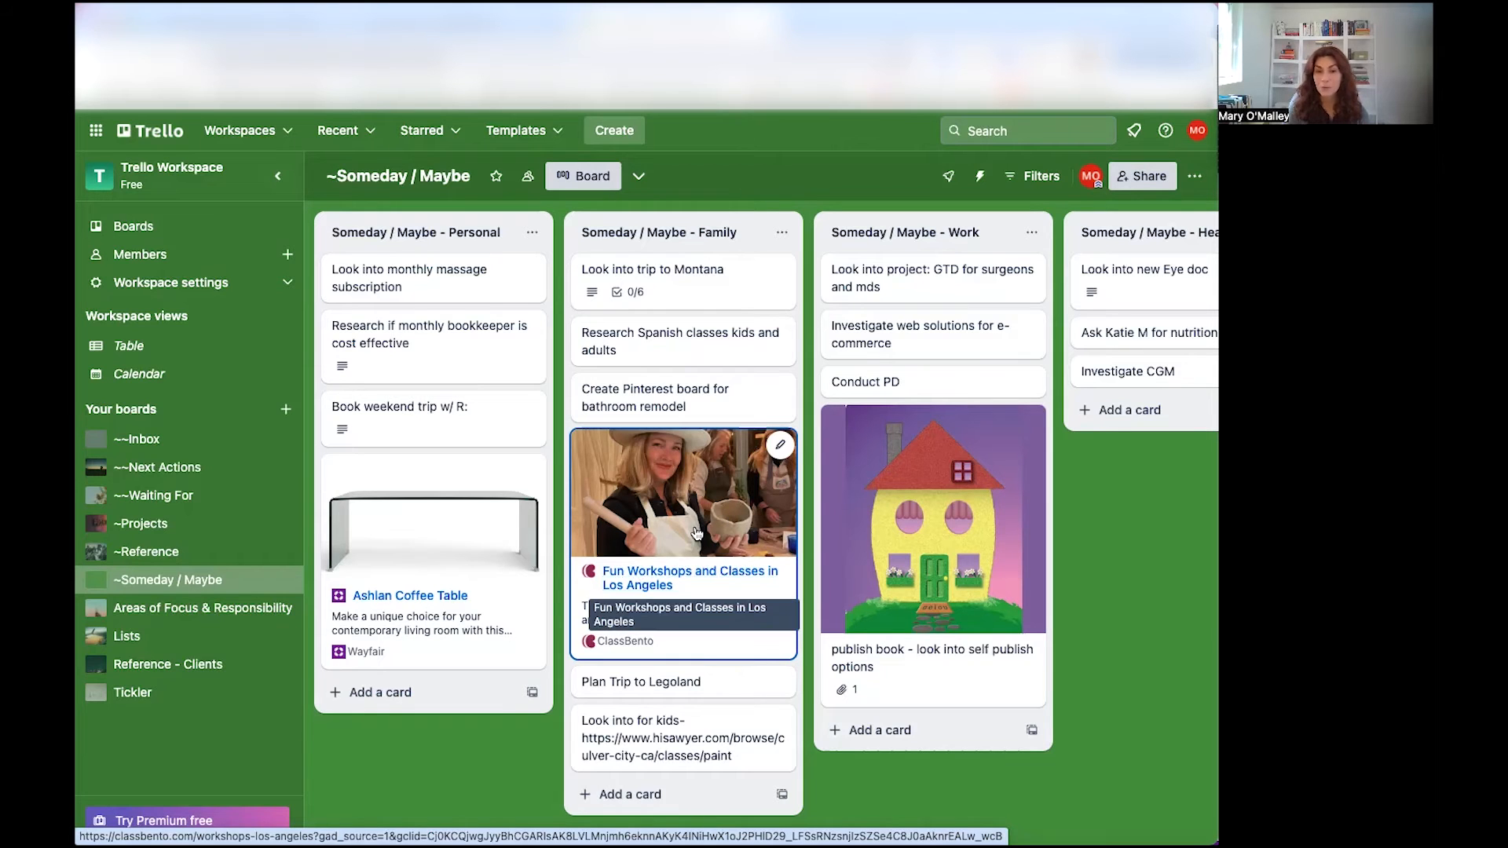
{"action": "mouse_move", "coordinate": [653, 594]}
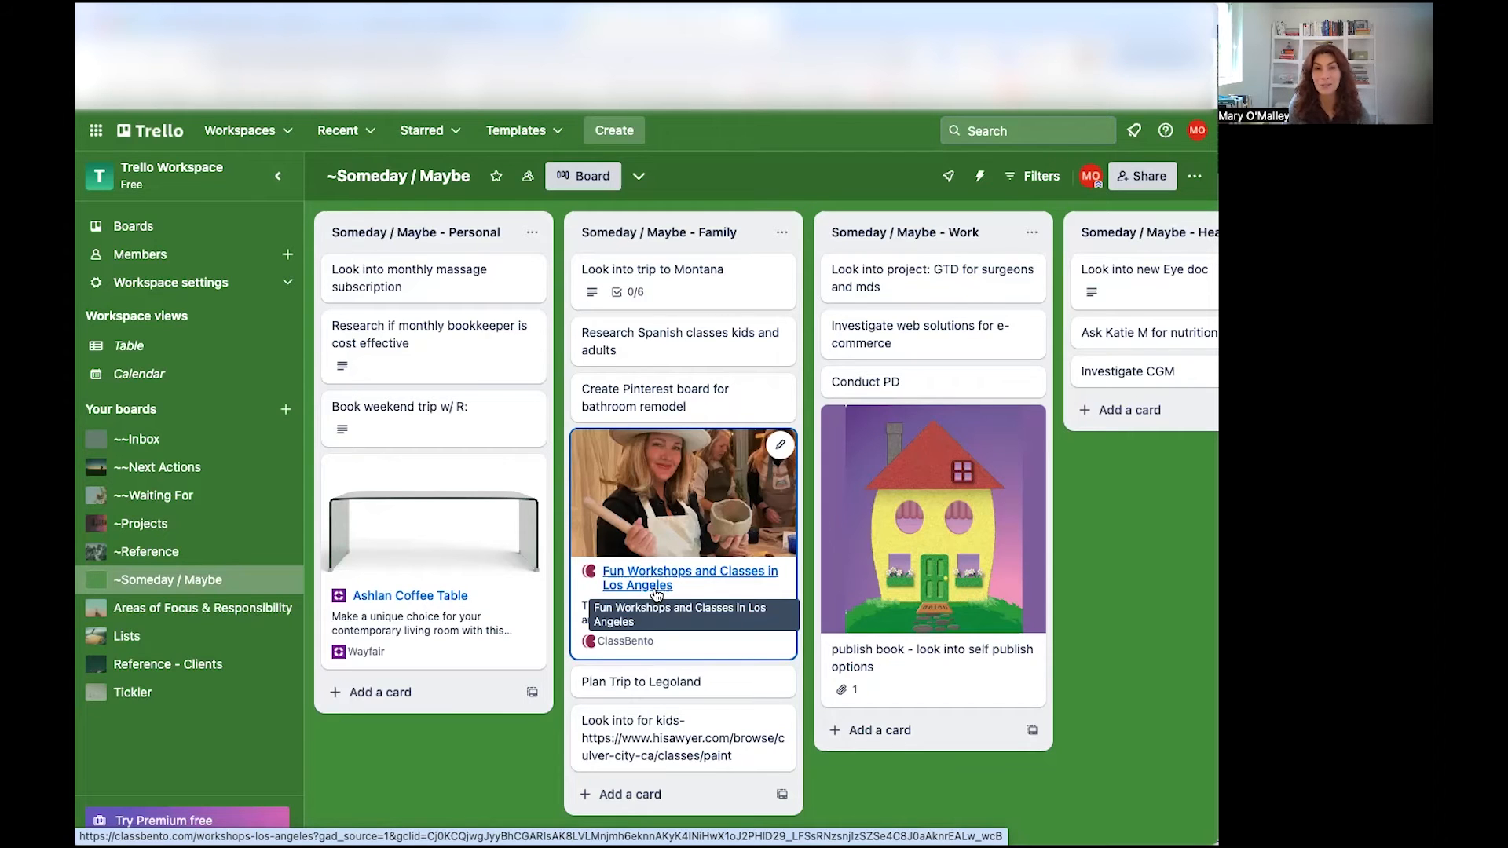
{"action": "mouse_move", "coordinate": [984, 150]}
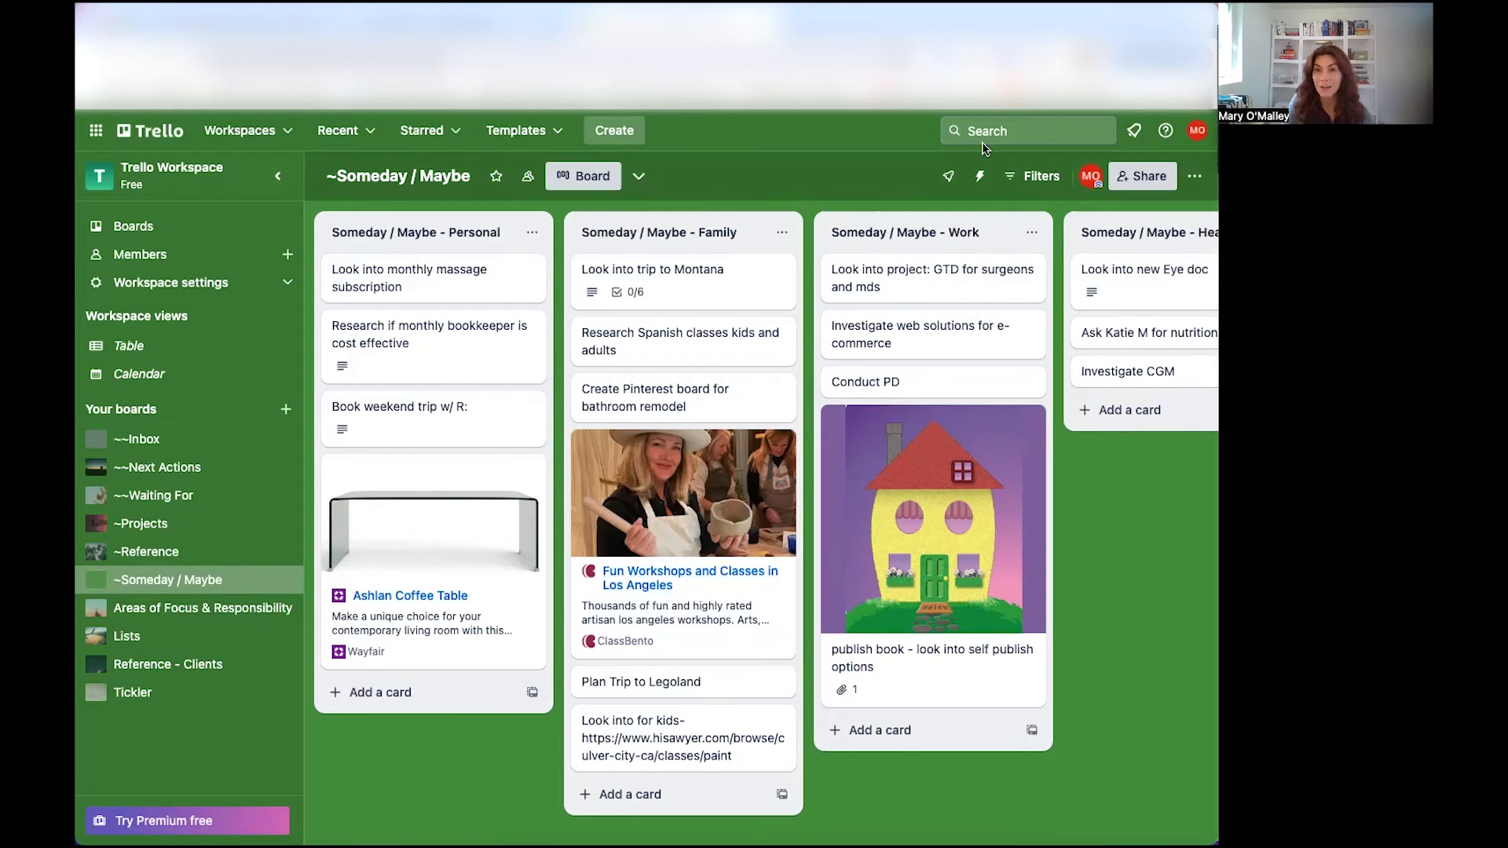
{"action": "left_click", "coordinate": [1025, 130]}
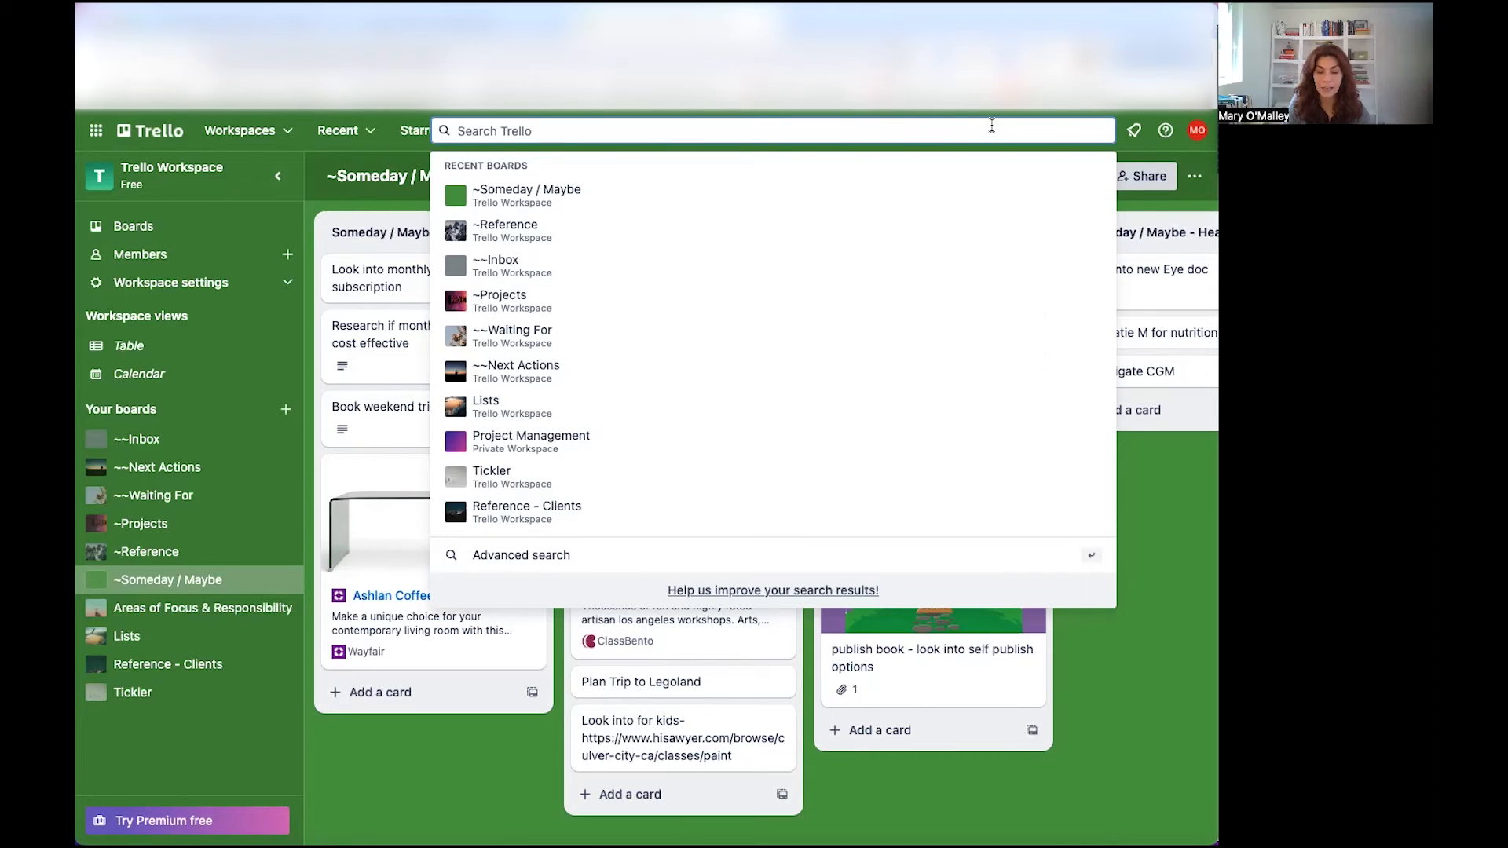
- Search for 'kids' and open the 'book series for kids' card from the results
{"action": "type", "text": "kids"}
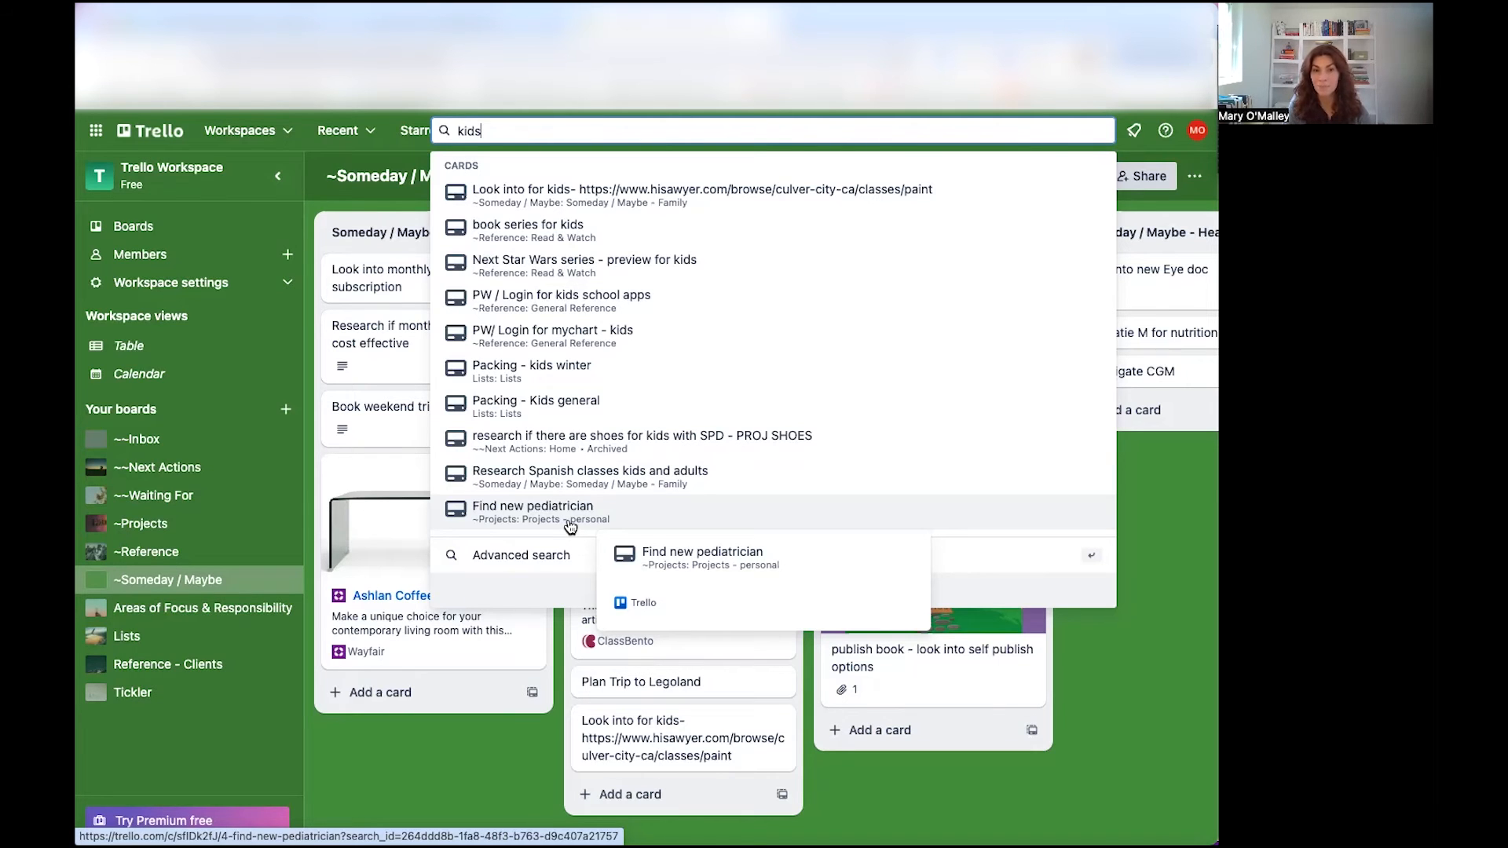
{"action": "mouse_move", "coordinate": [576, 440]}
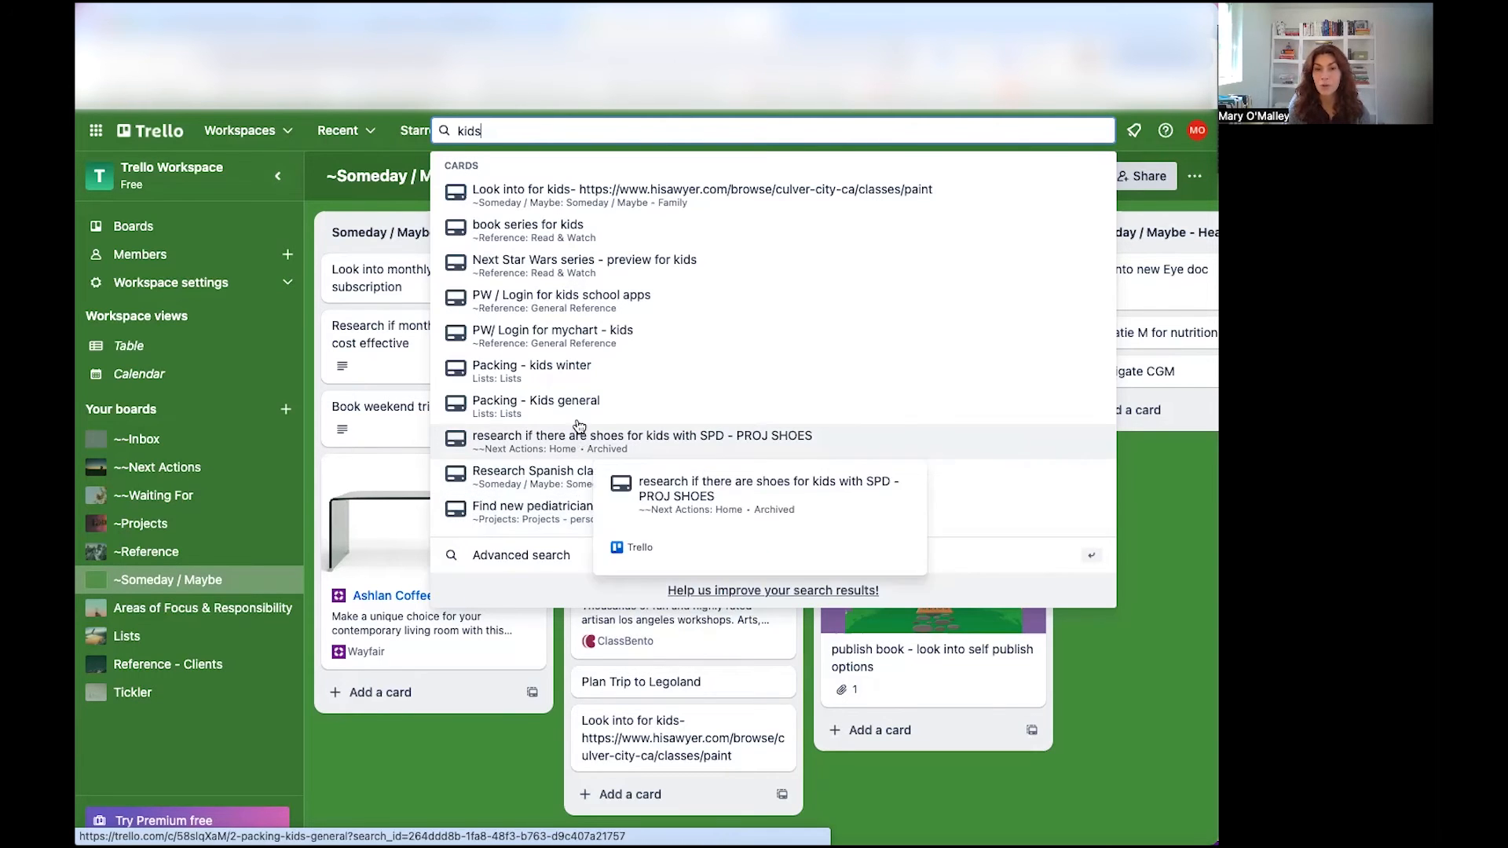
{"action": "mouse_move", "coordinate": [588, 318]}
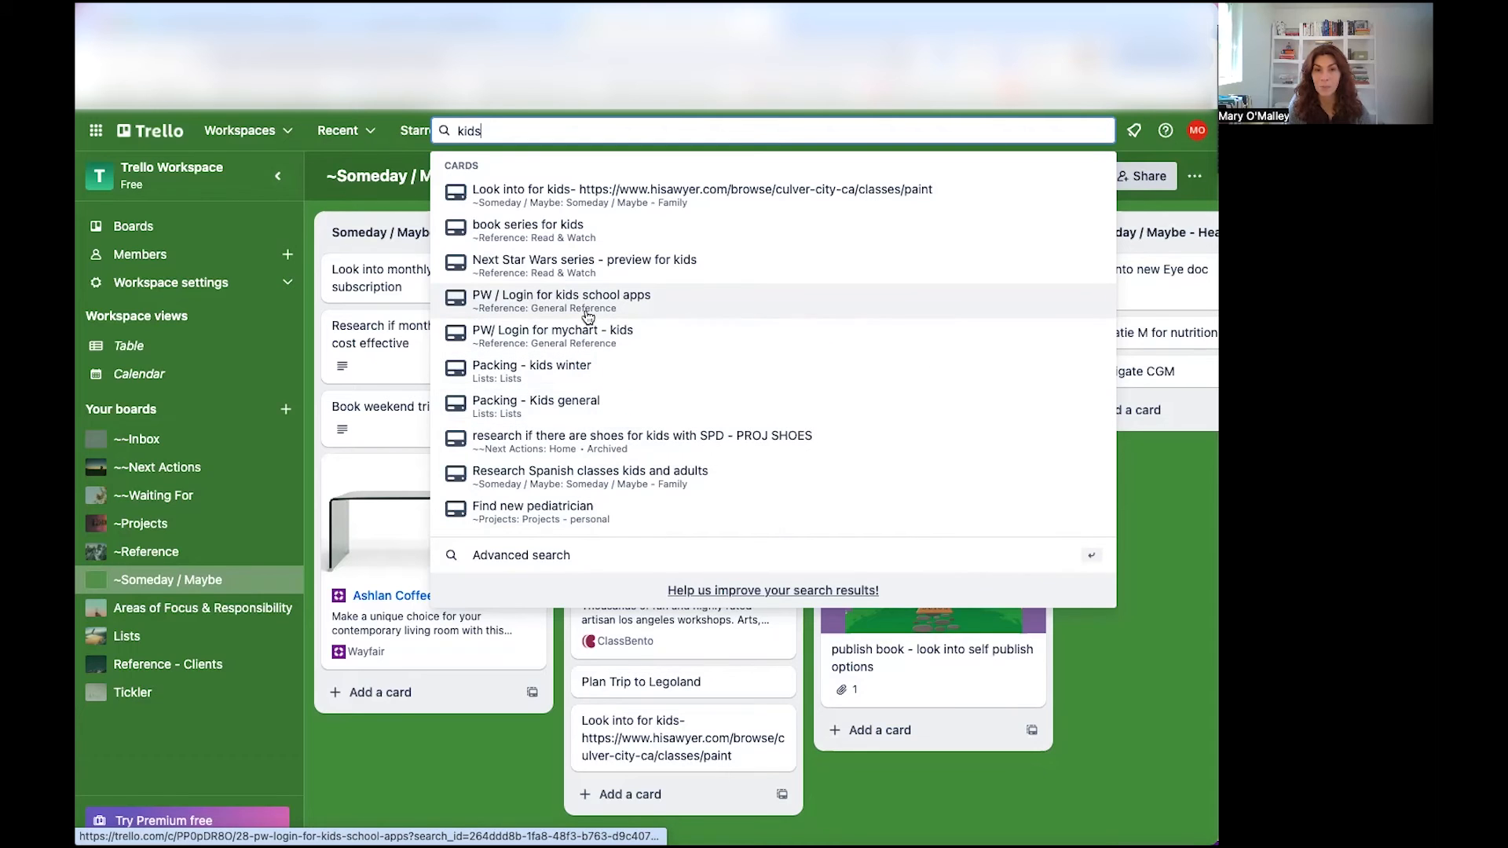
{"action": "mouse_move", "coordinate": [589, 301]}
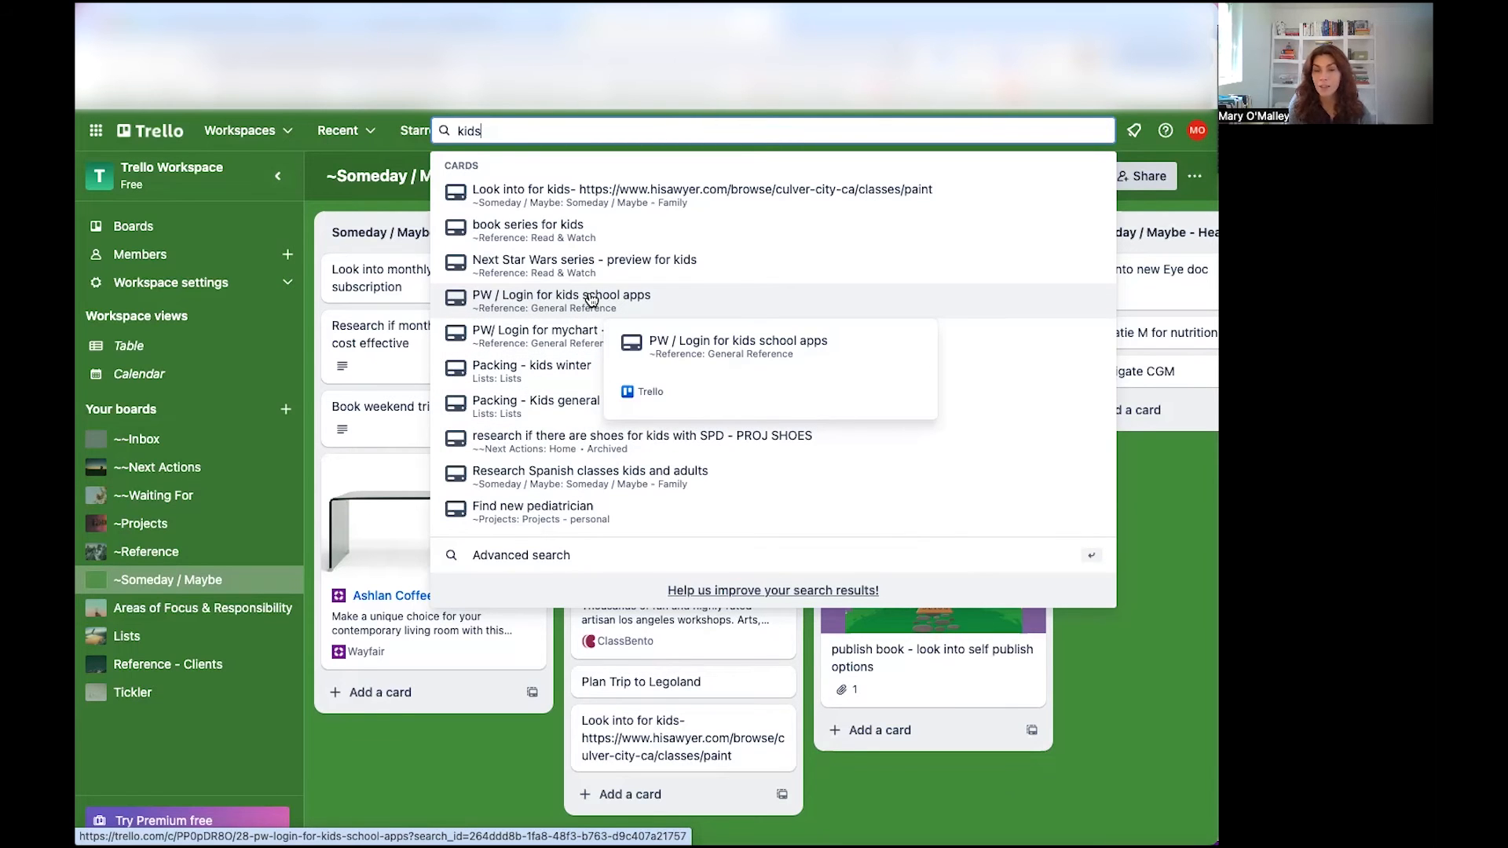
{"action": "mouse_move", "coordinate": [528, 225]}
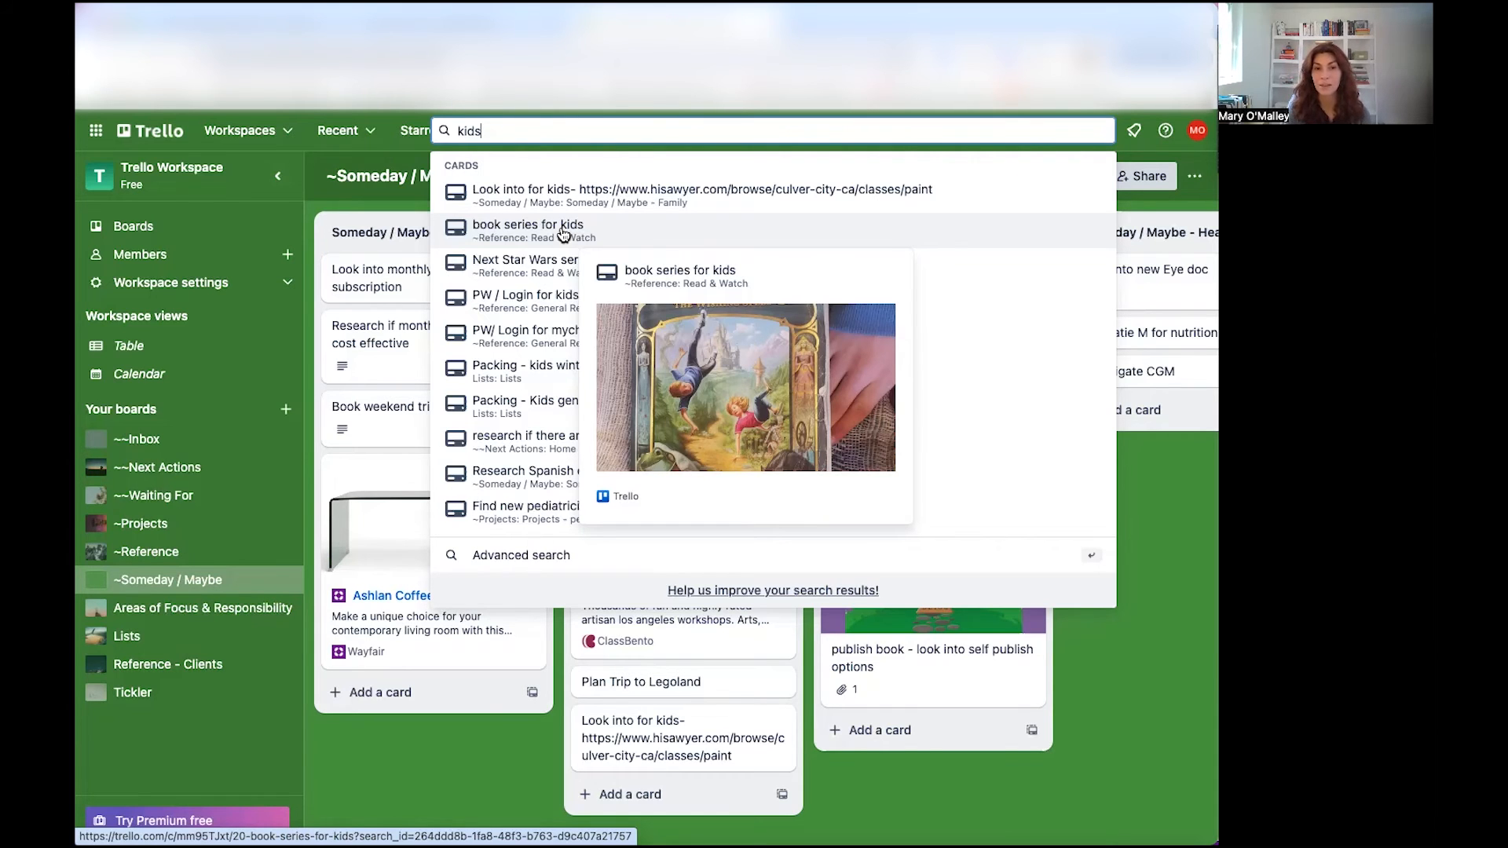
{"action": "left_click", "coordinate": [528, 231]}
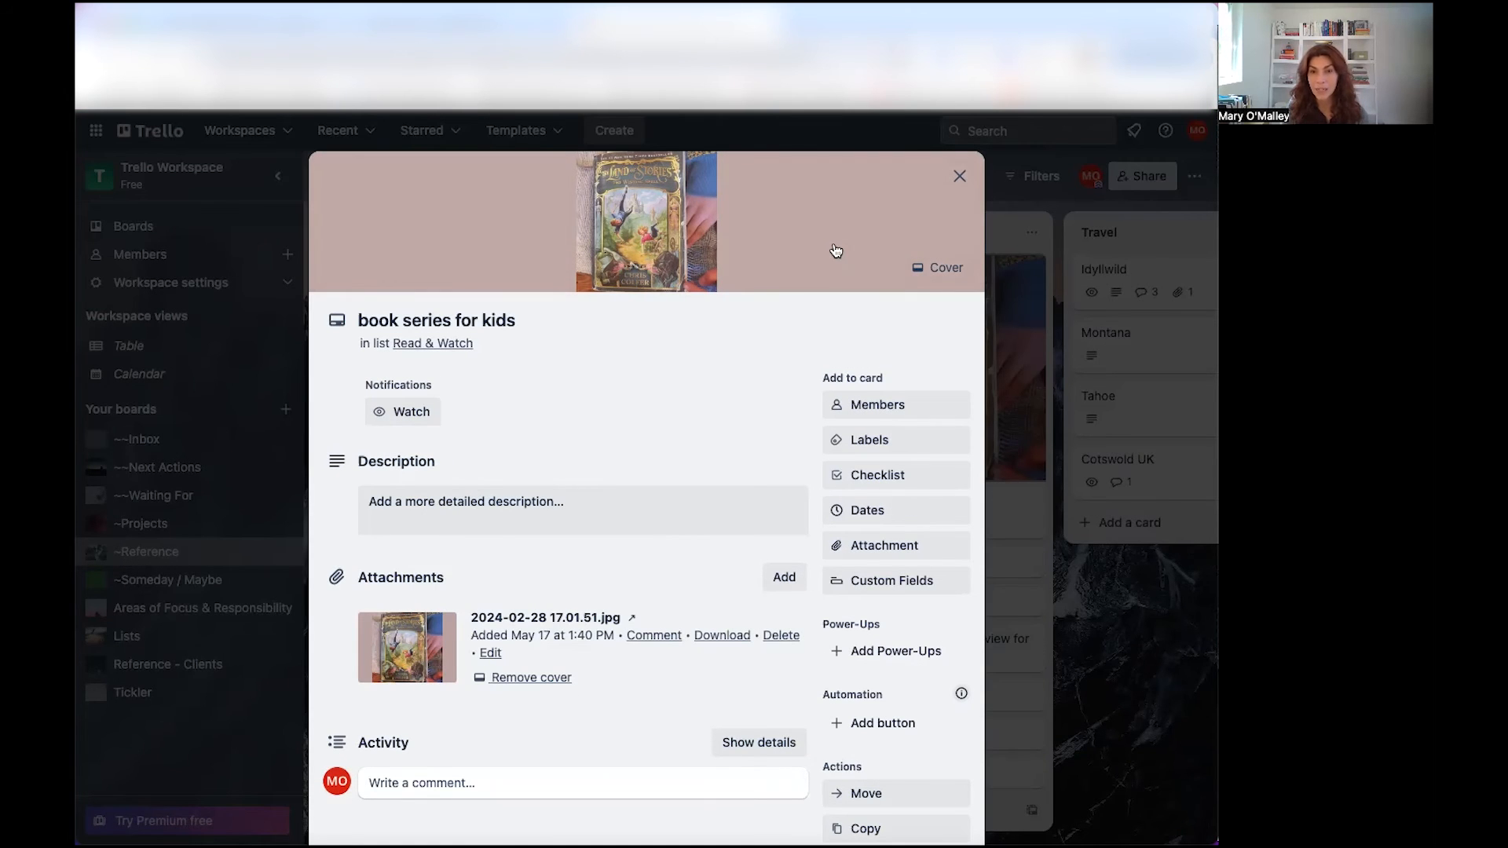
- Close the 'book series for kids' card to return to the Reference board
{"action": "left_click", "coordinate": [958, 175]}
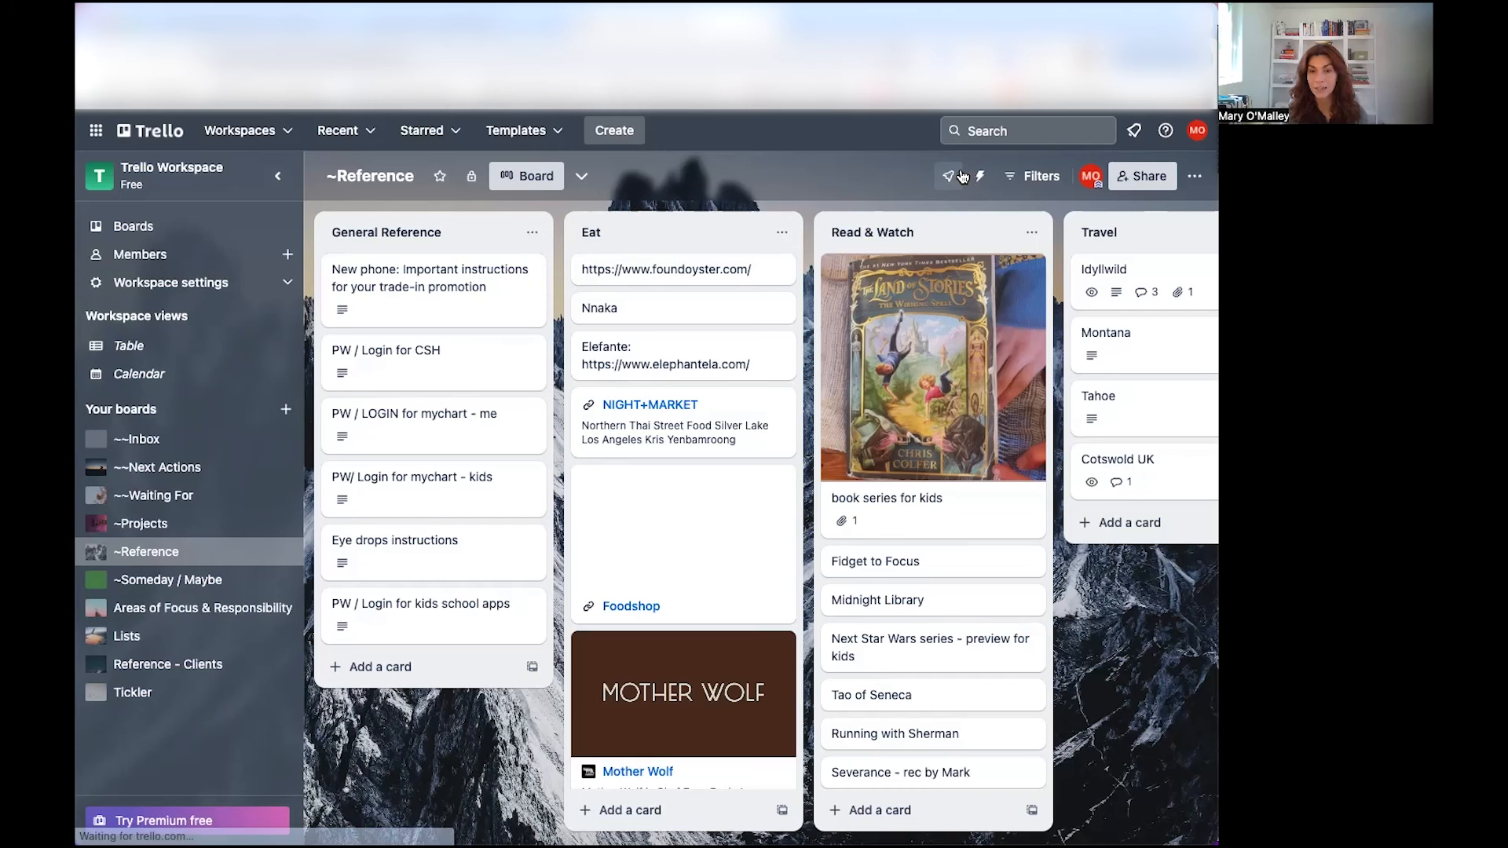